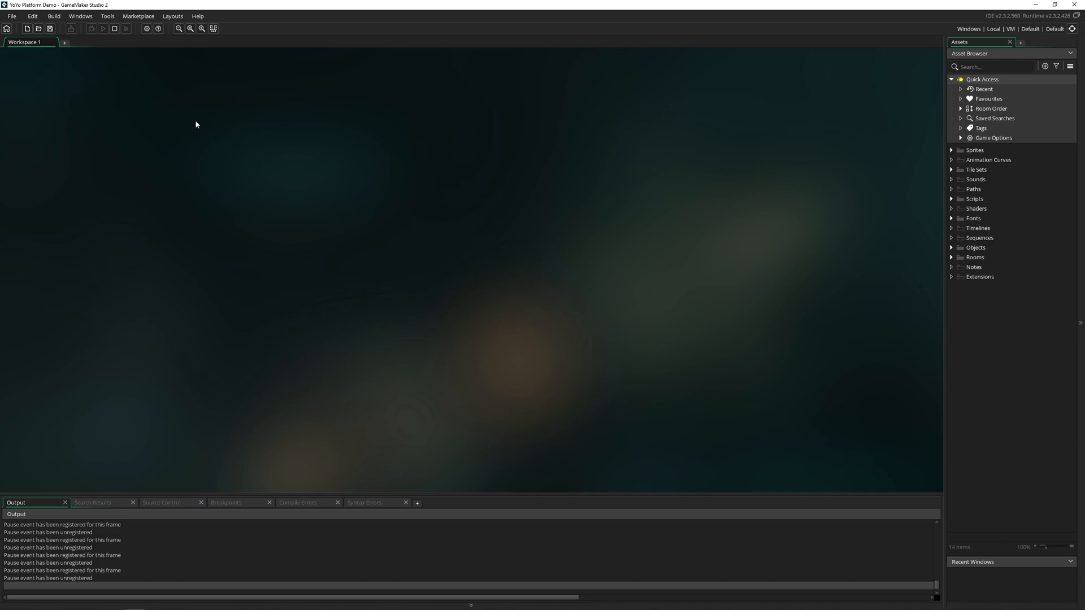
pyautogui.moveTo(92, 29)
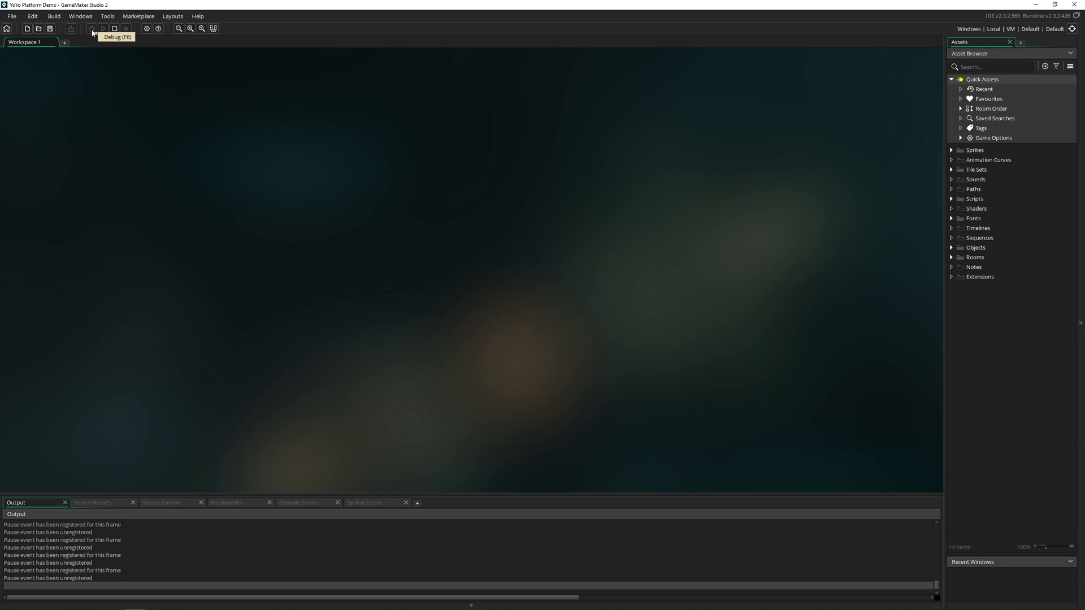
pyautogui.moveTo(1010, 18)
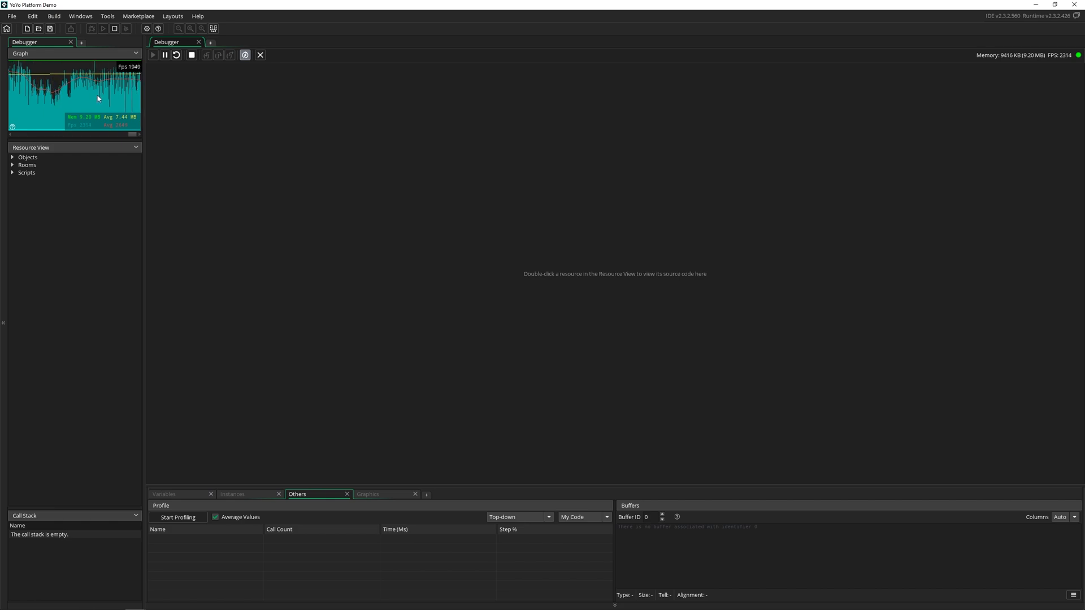
pyautogui.moveTo(77, 101)
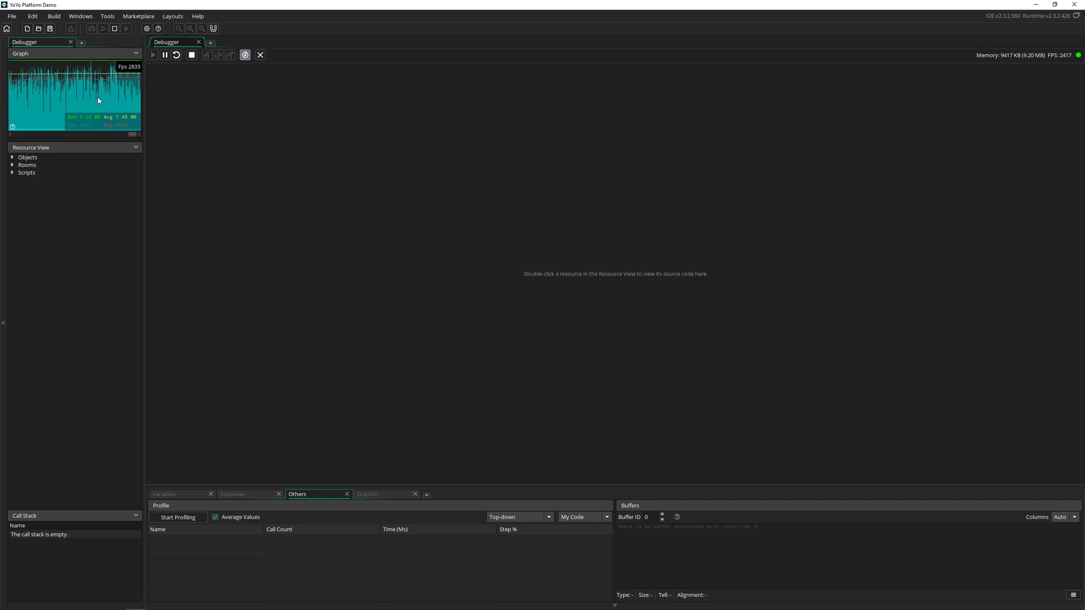
pyautogui.moveTo(104, 140)
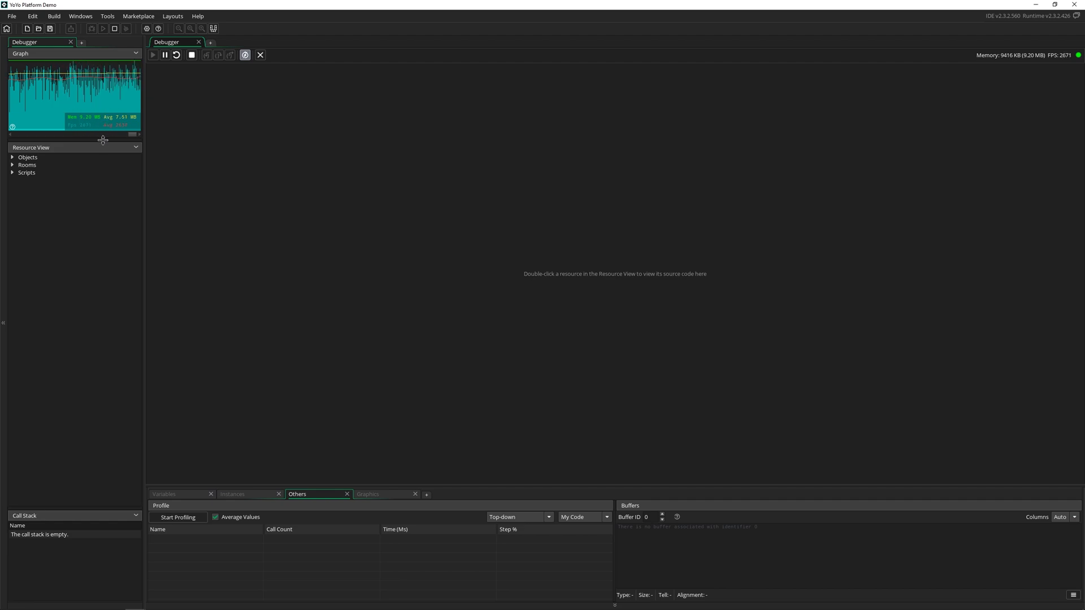
pyautogui.moveTo(80, 100)
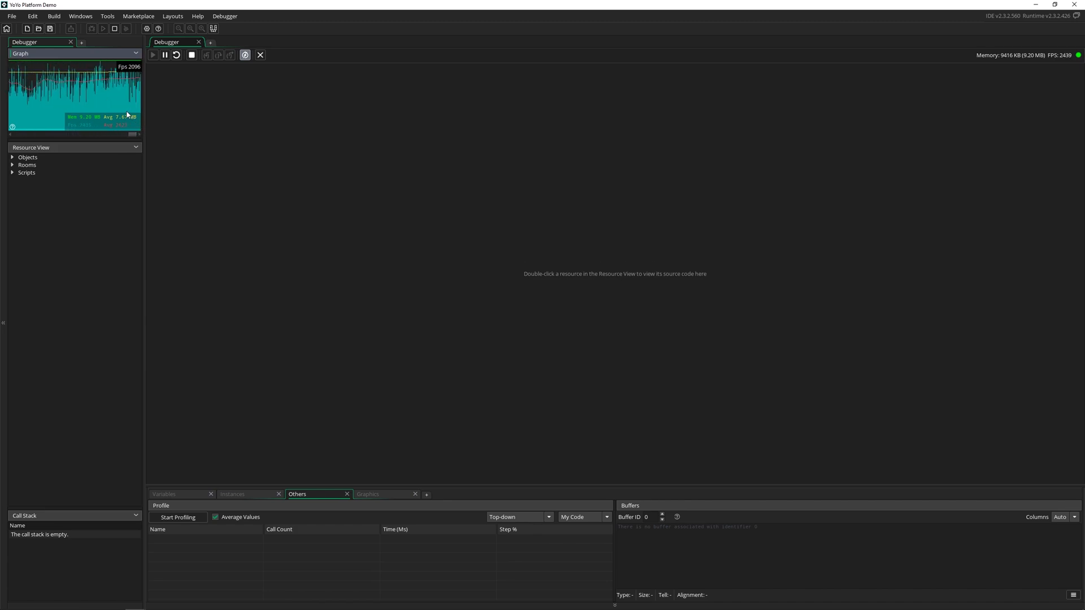
pyautogui.moveTo(94, 238)
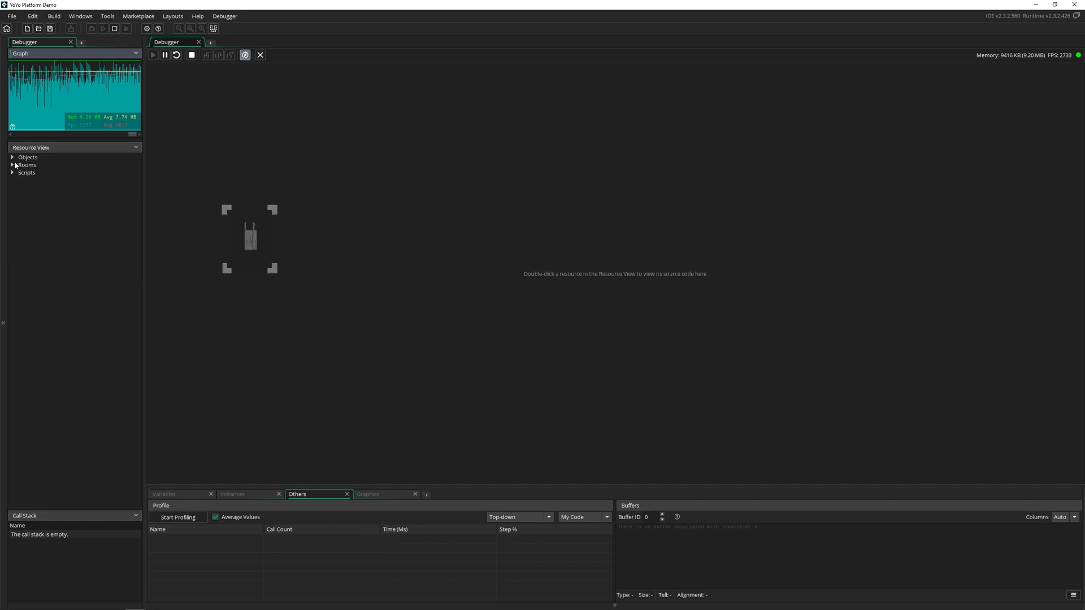
# - Expand Objects and oPlayer in Resource View and view the Create event's movement and camera code
pyautogui.click(13, 157)
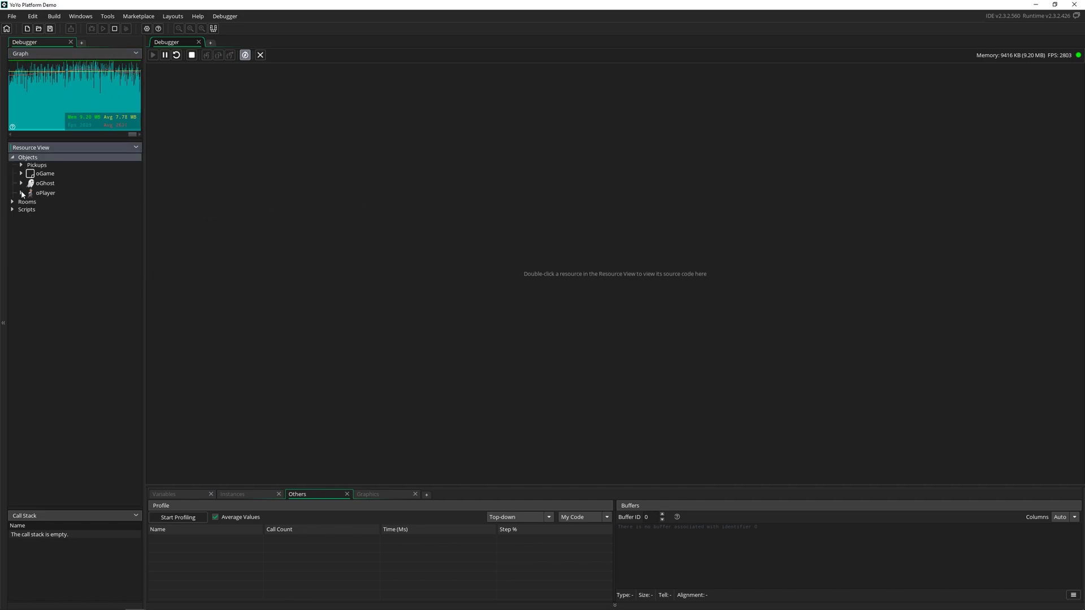
pyautogui.click(20, 192)
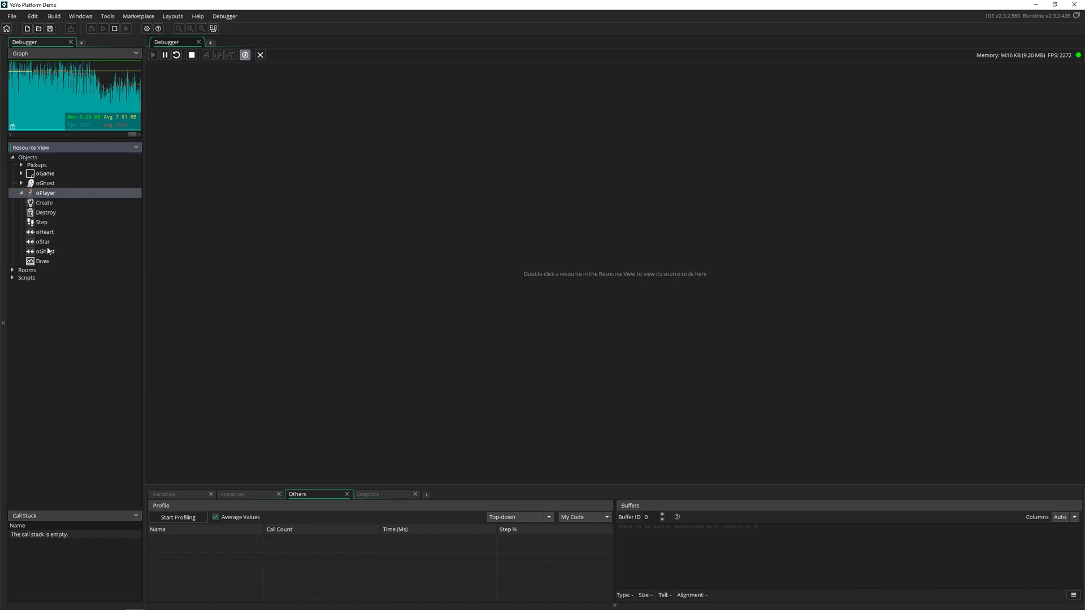
pyautogui.doubleClick(44, 202)
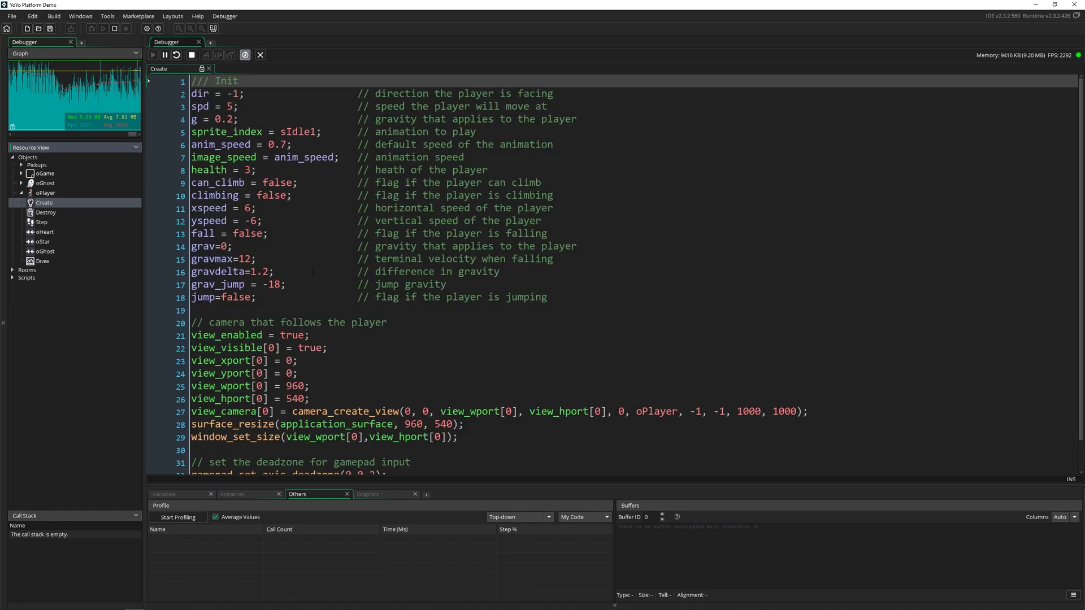
pyautogui.scroll(-3)
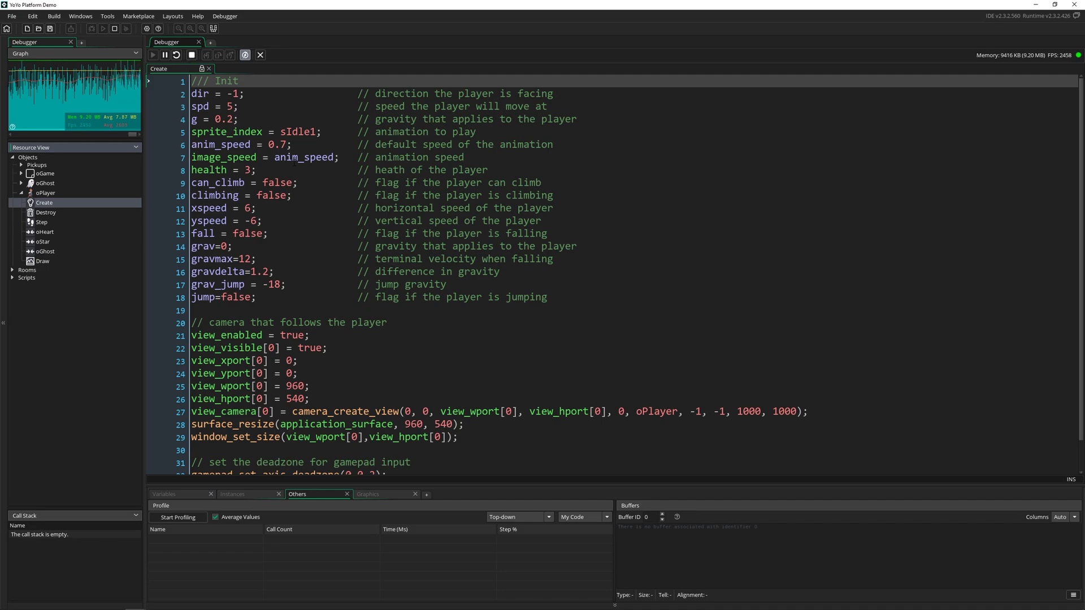
pyautogui.click(310, 195)
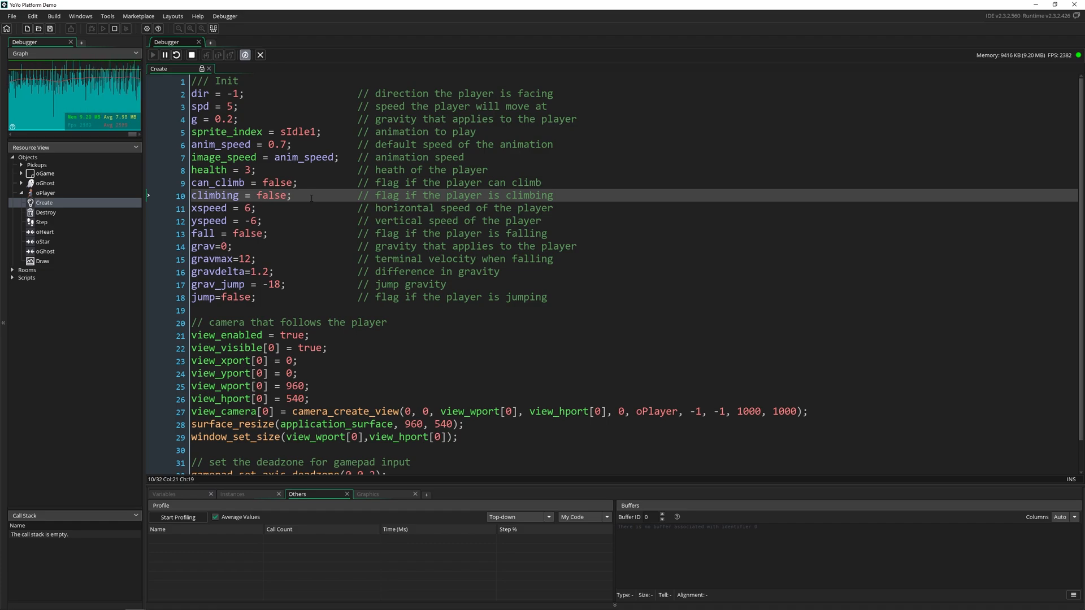
pyautogui.moveTo(103, 186)
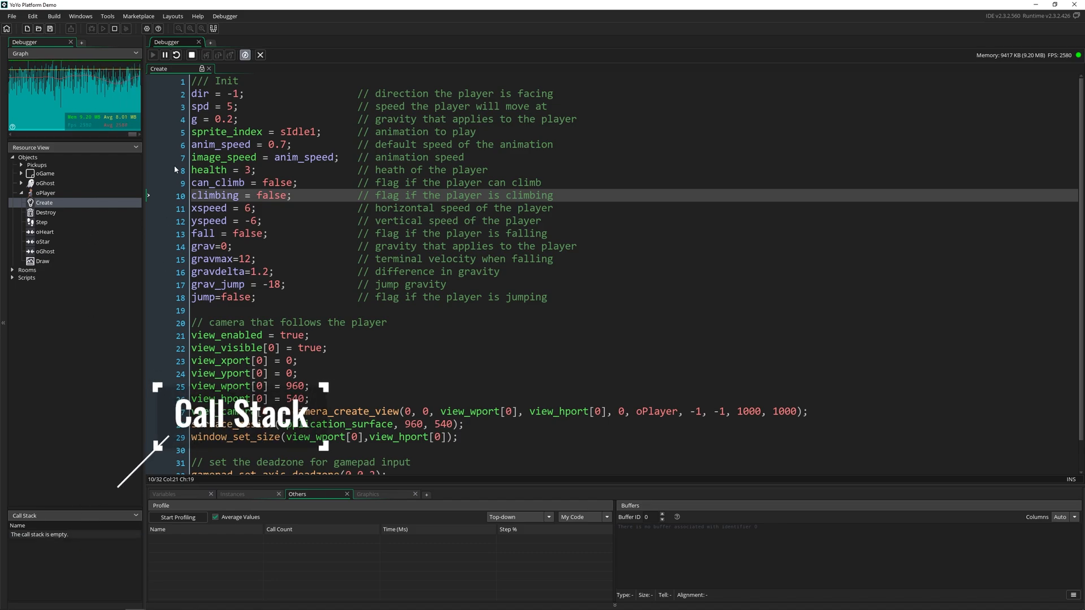
# - Pause the running game so it halts in oPickupParent's Step event, shown in the Call Stack
pyautogui.click(165, 54)
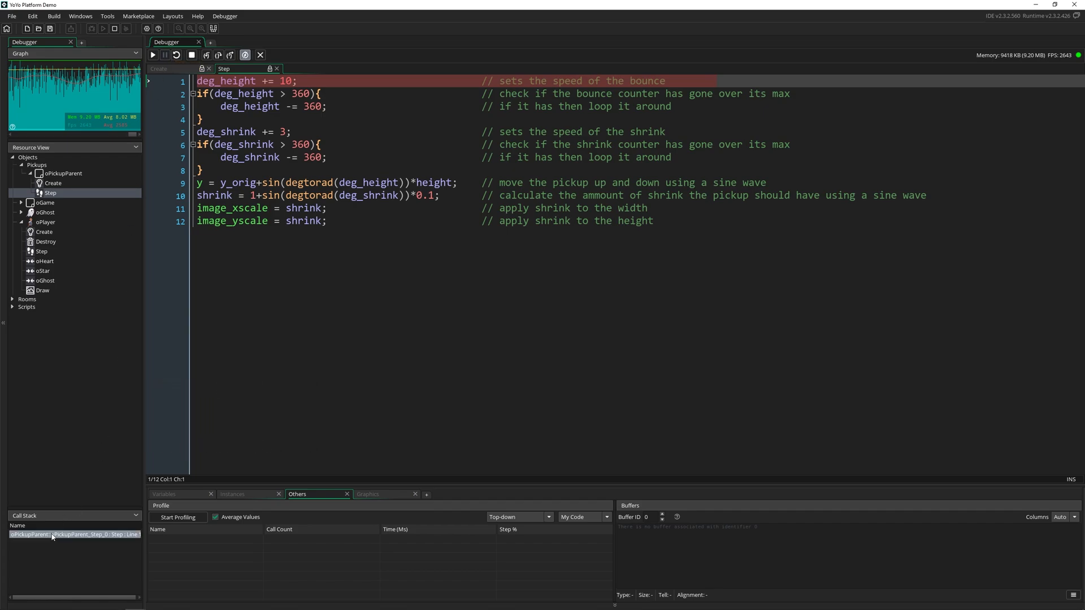
pyautogui.moveTo(52, 538)
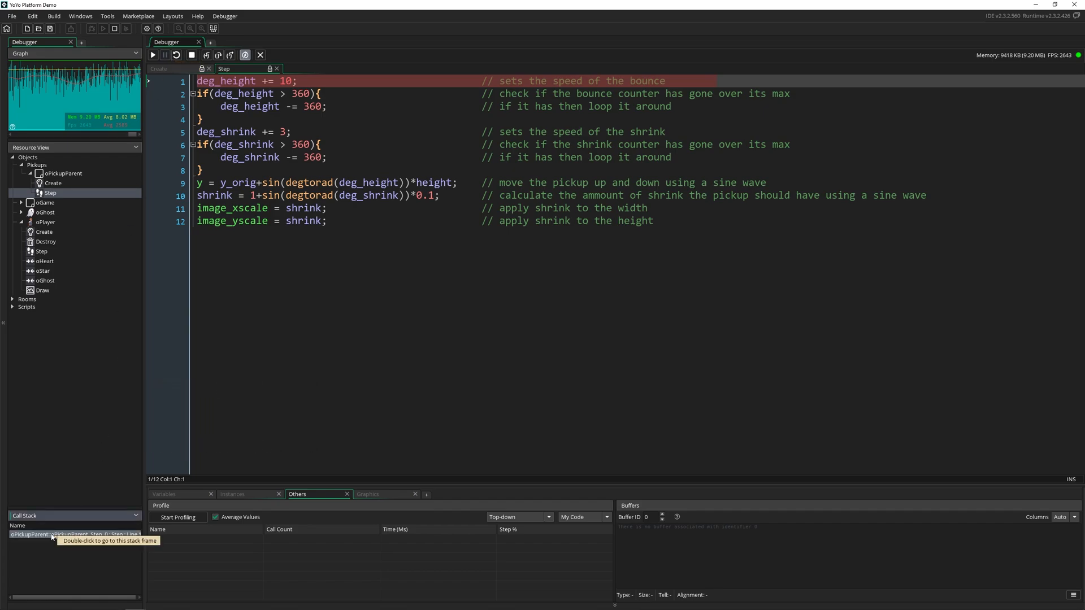
pyautogui.moveTo(96, 201)
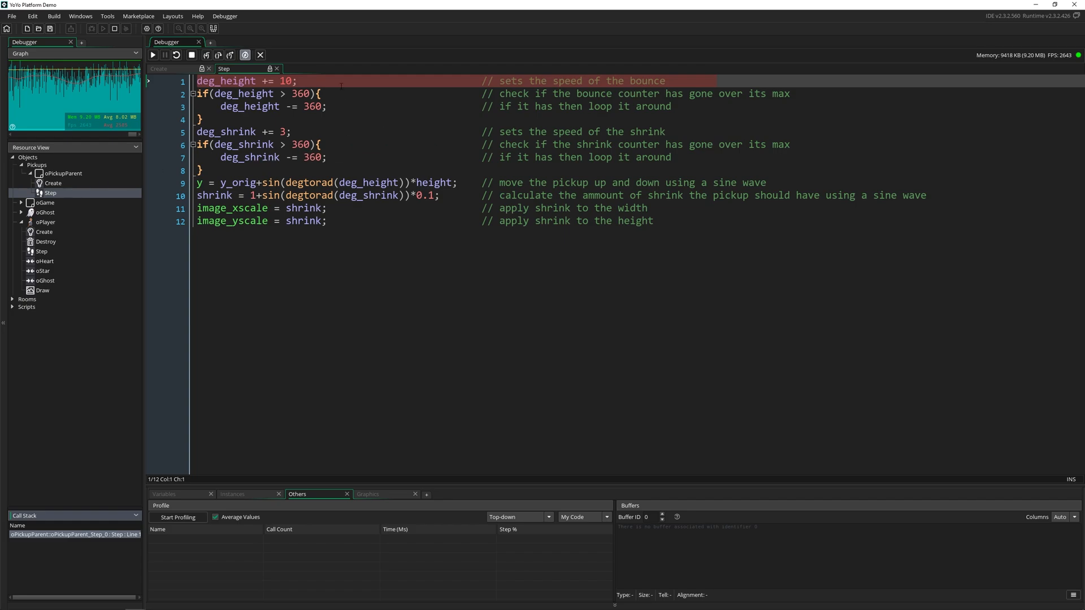
pyautogui.click(321, 81)
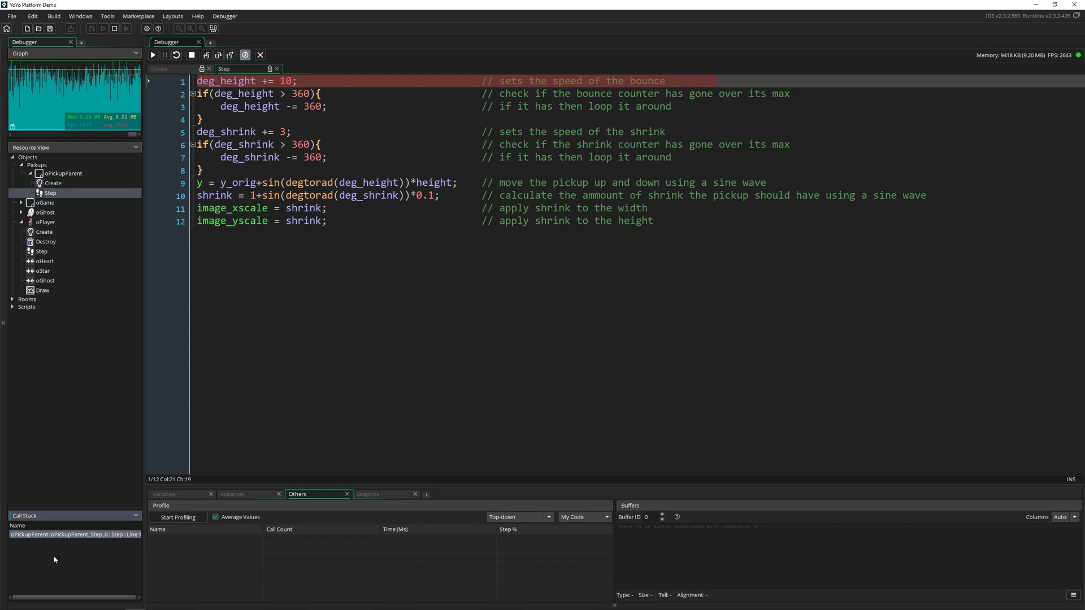
pyautogui.moveTo(70, 544)
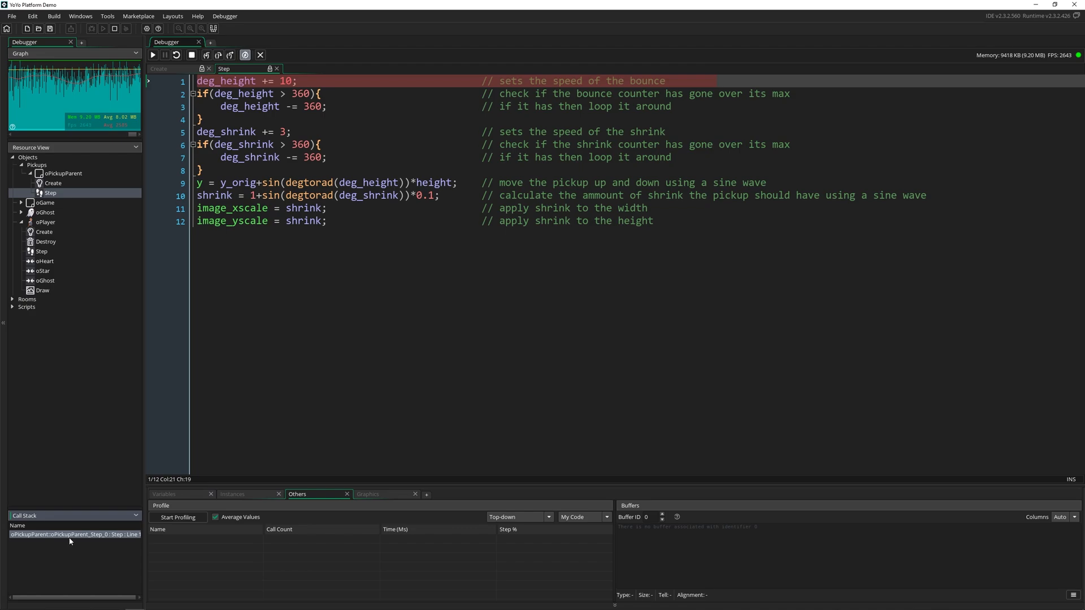
pyautogui.moveTo(70, 543)
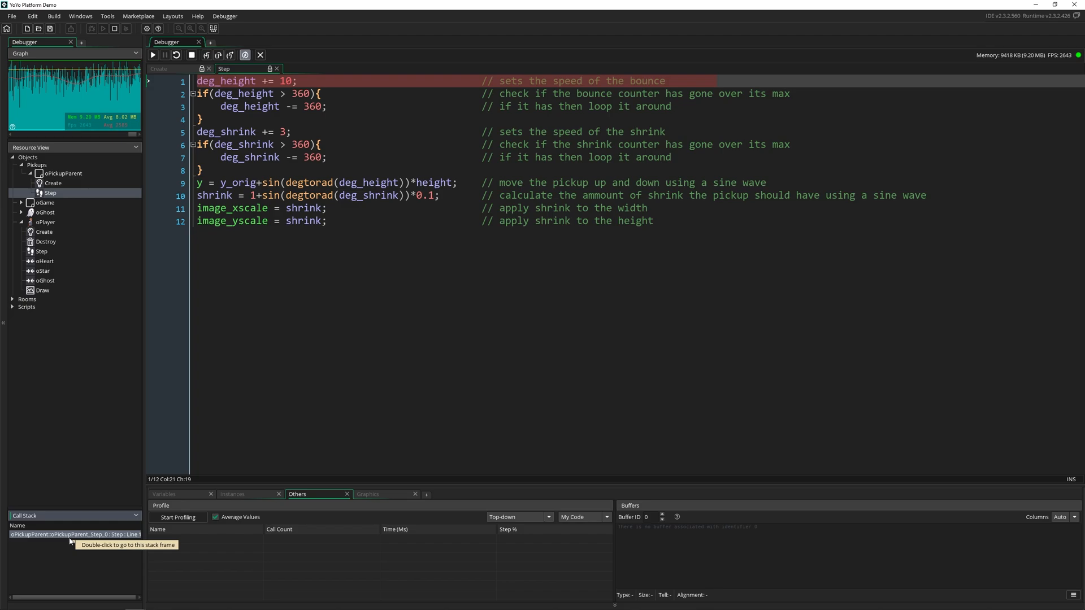
pyautogui.moveTo(181, 502)
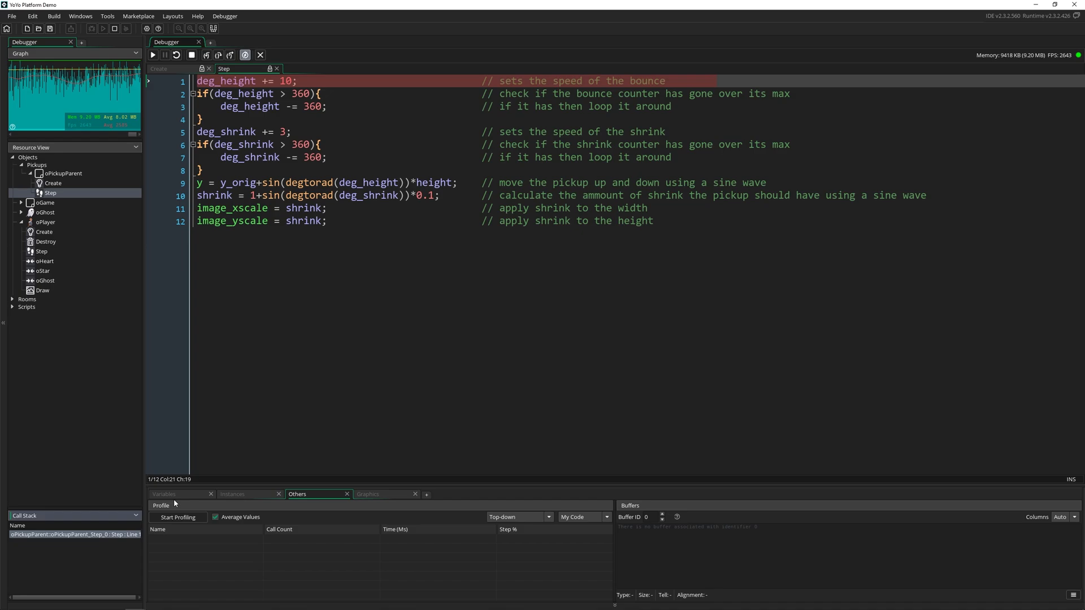
# - Browse the Variables, Instances, Others and Graphics panels of the paused game in turn
pyautogui.click(165, 494)
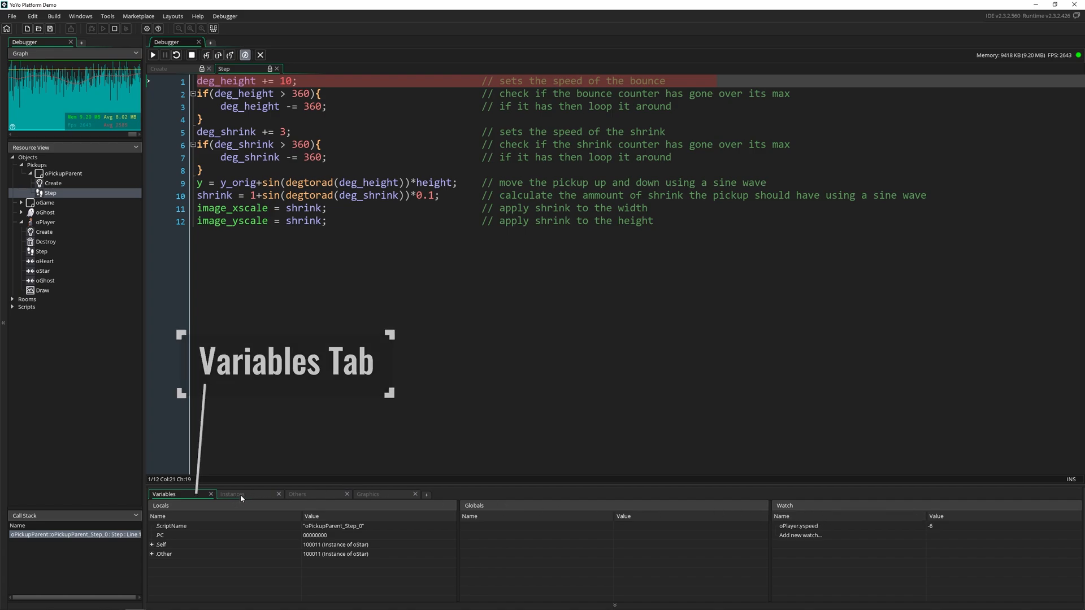
pyautogui.click(242, 493)
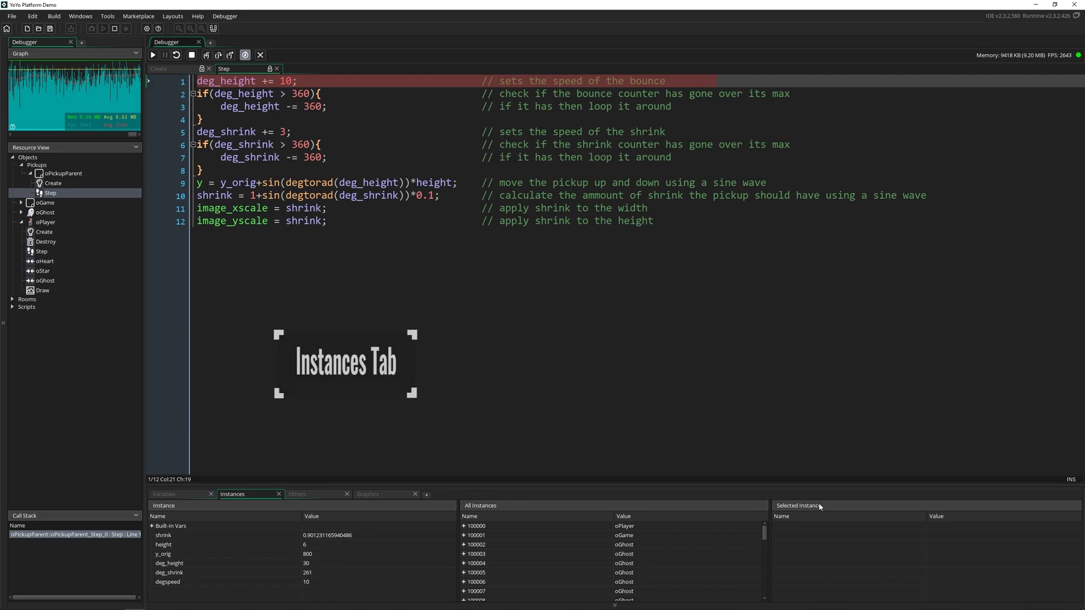
pyautogui.click(298, 495)
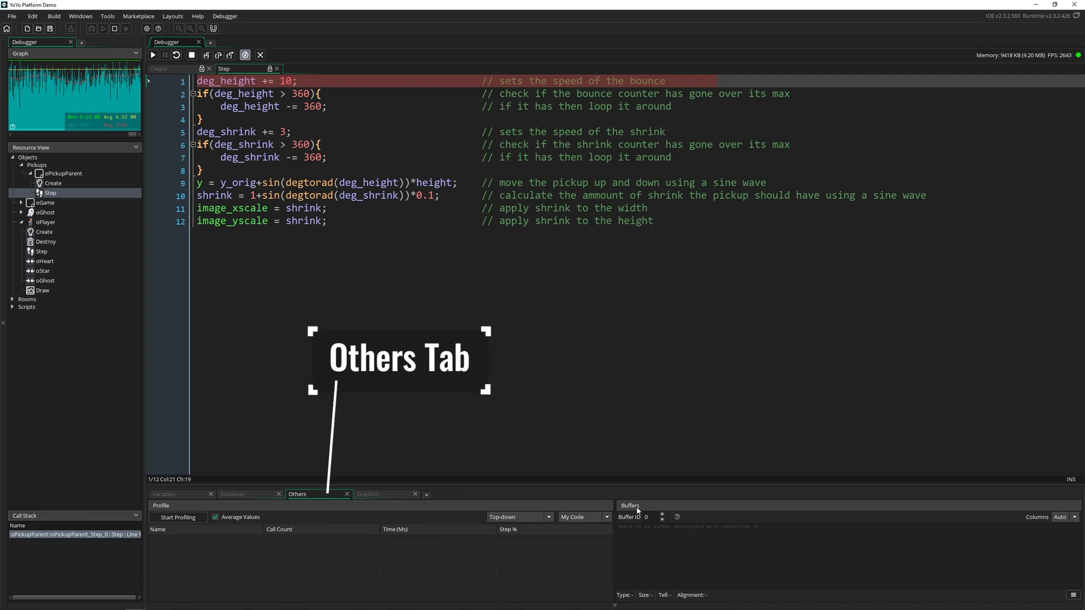
pyautogui.click(380, 494)
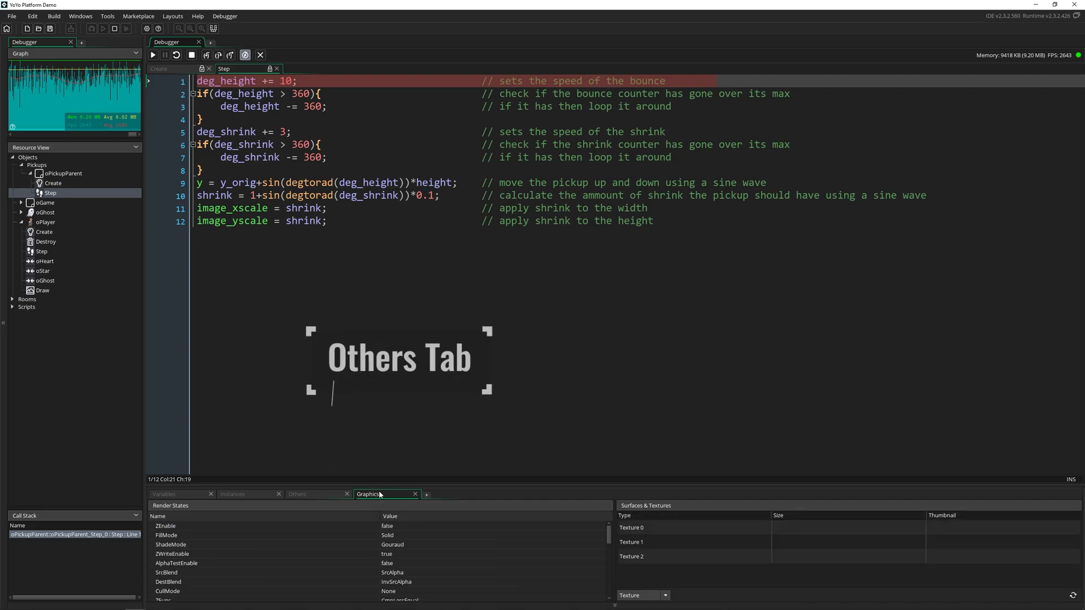
pyautogui.click(387, 494)
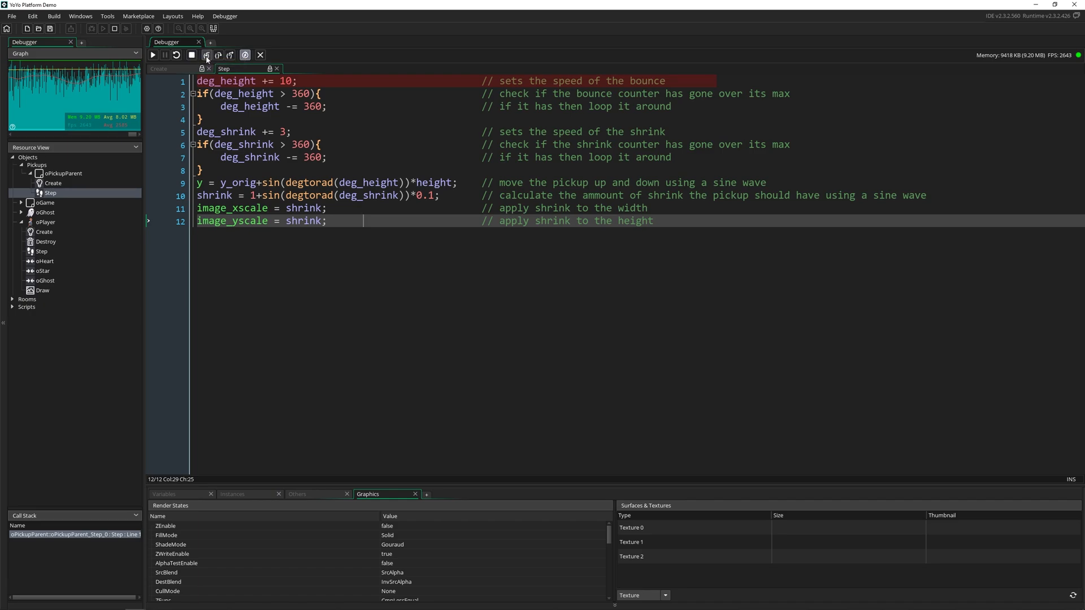
pyautogui.moveTo(205, 54)
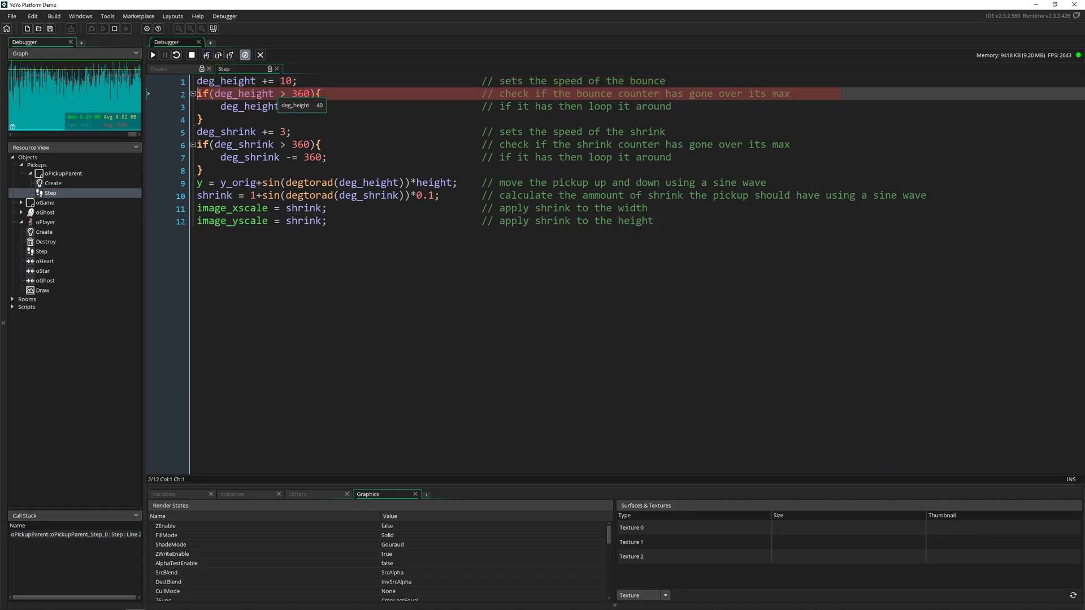
# - Step over one line of oPickupParent's Step event toward the deg_shrink line
pyautogui.click(206, 55)
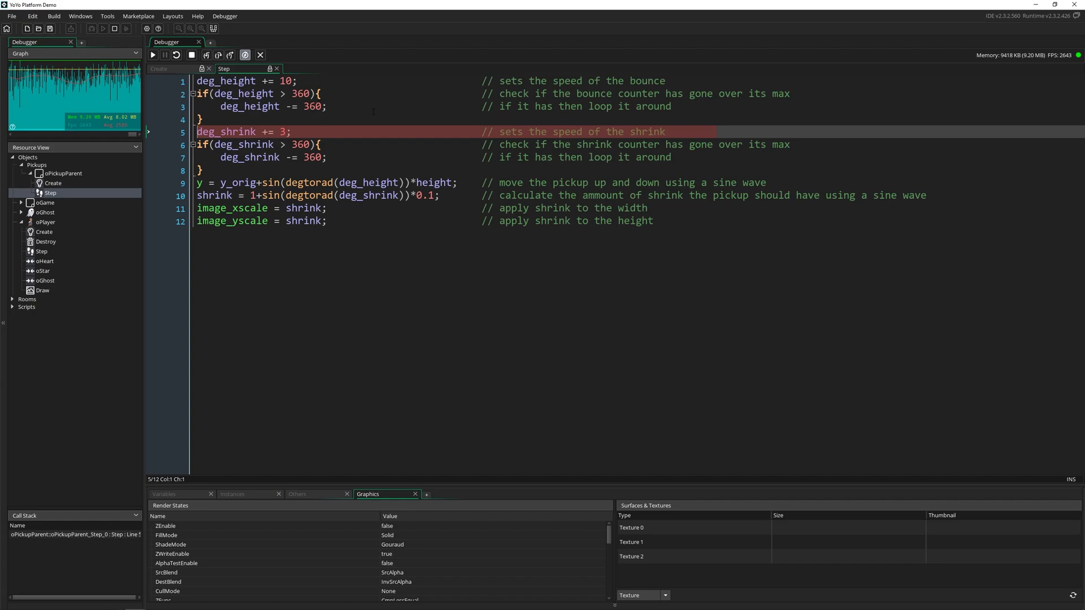
pyautogui.moveTo(225, 131)
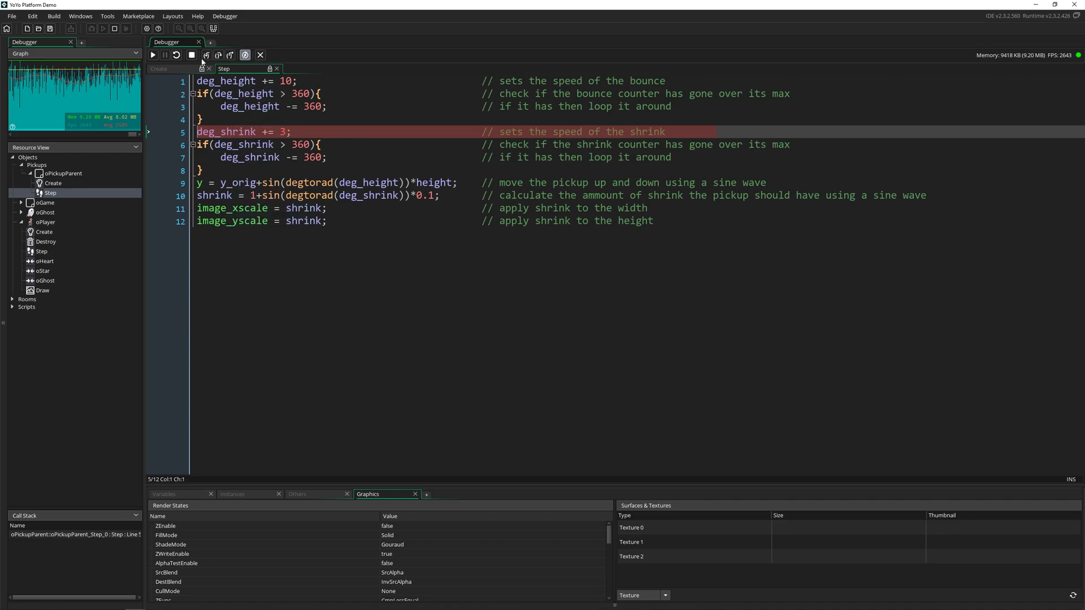
pyautogui.moveTo(205, 55)
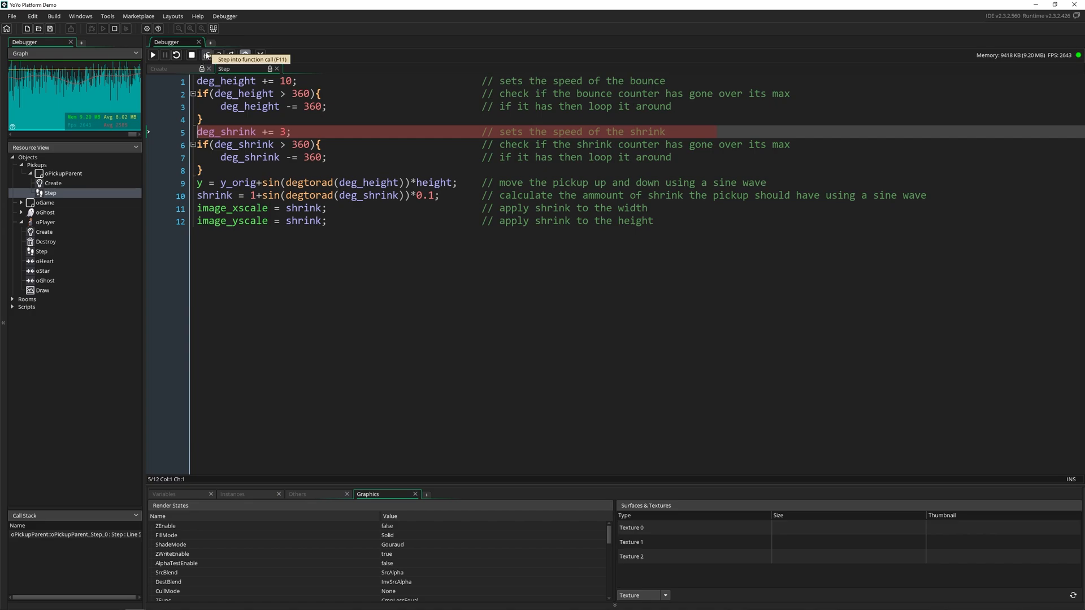
pyautogui.moveTo(216, 57)
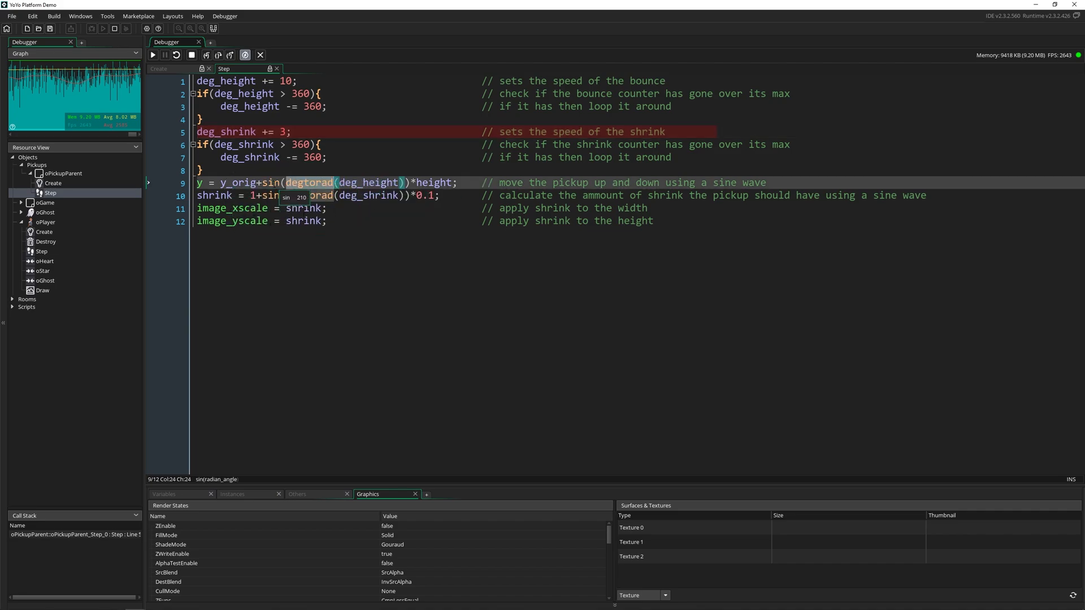
pyautogui.moveTo(368, 196)
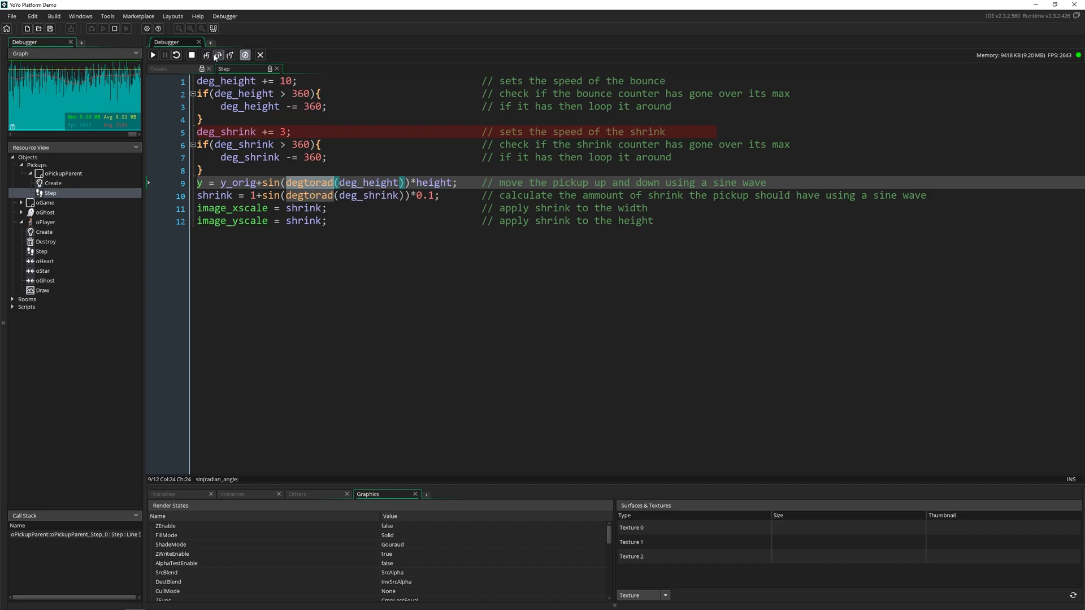
# - Step over two more lines of oPickupParent's Step event, reaching the sine-wave y update
pyautogui.click(217, 54)
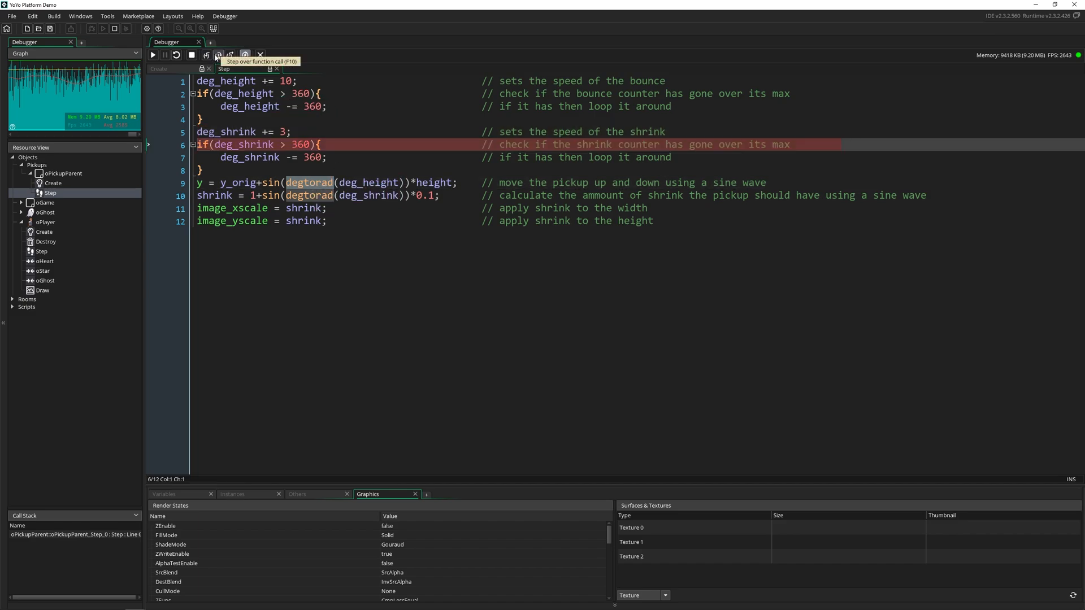
pyautogui.click(216, 54)
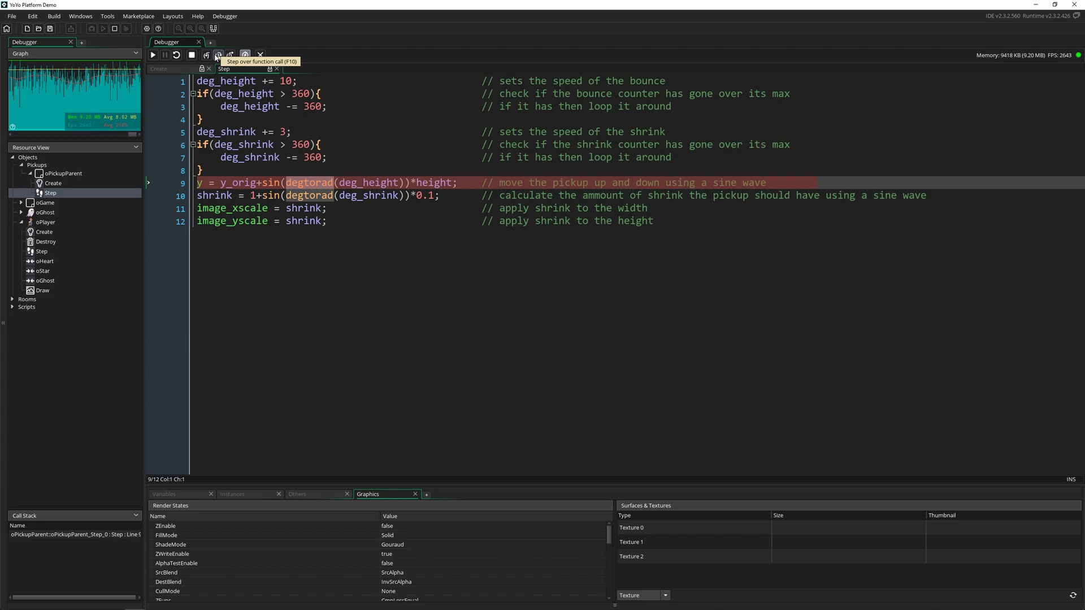
pyautogui.moveTo(230, 55)
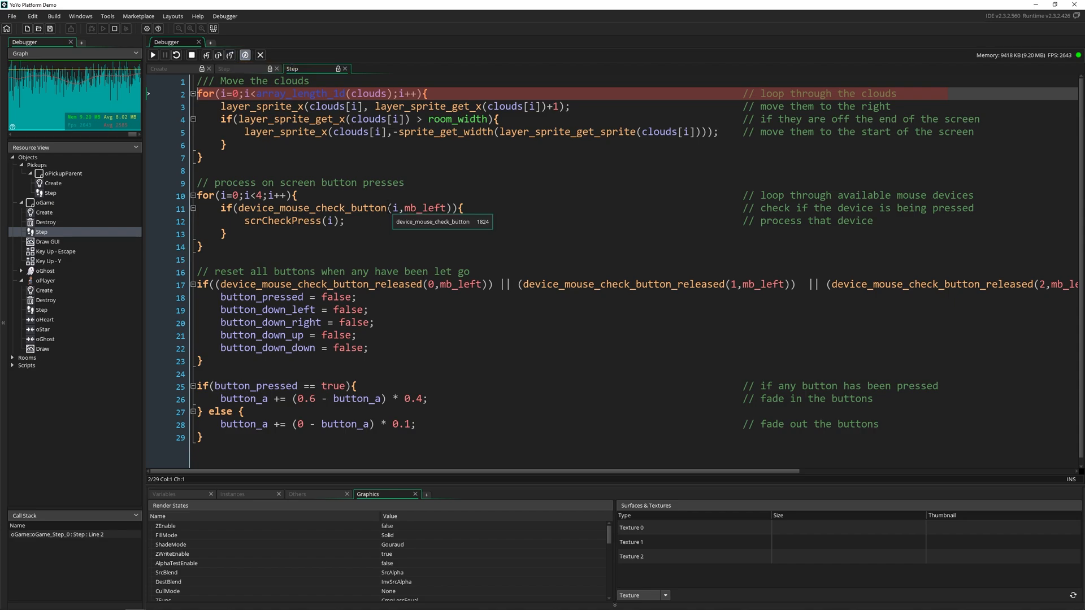
pyautogui.moveTo(207, 54)
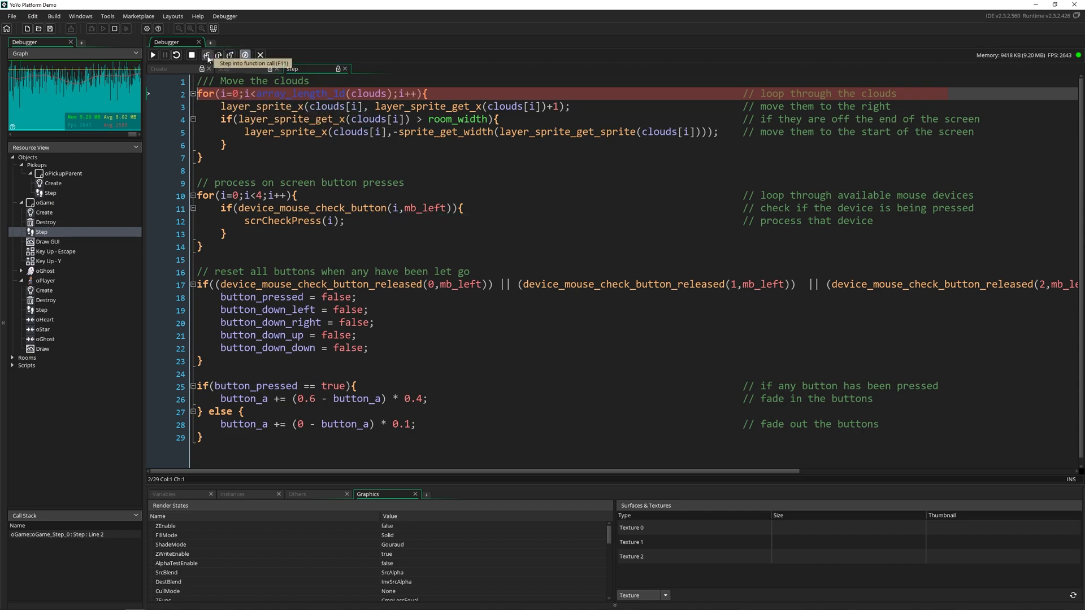
# - Step into oGame's cloud loop, then step out to halt in oGhost's Step at scrProcessGhosts()
pyautogui.click(205, 54)
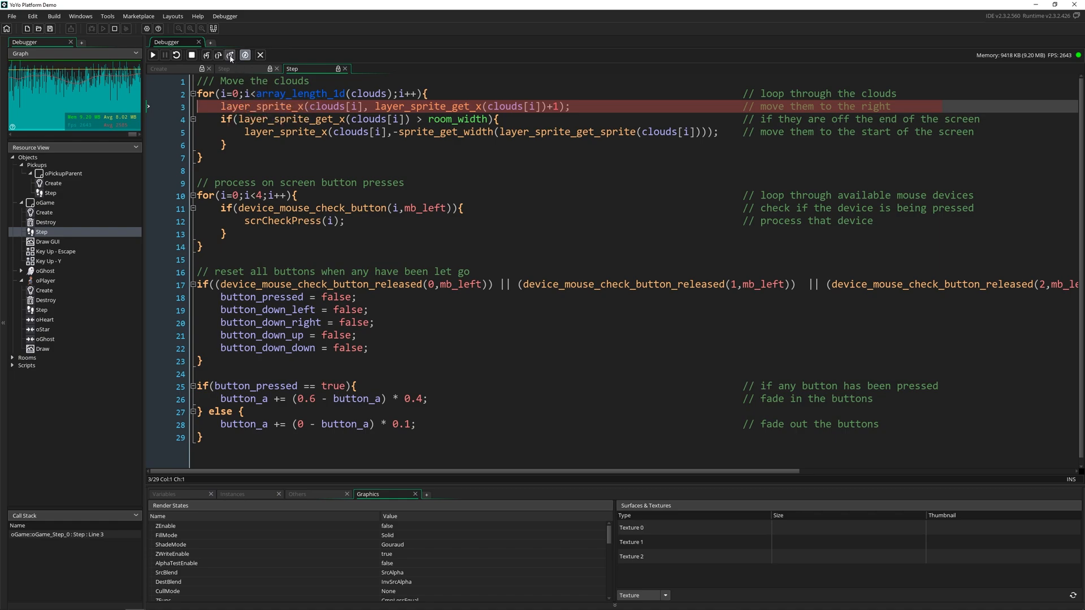
pyautogui.click(230, 54)
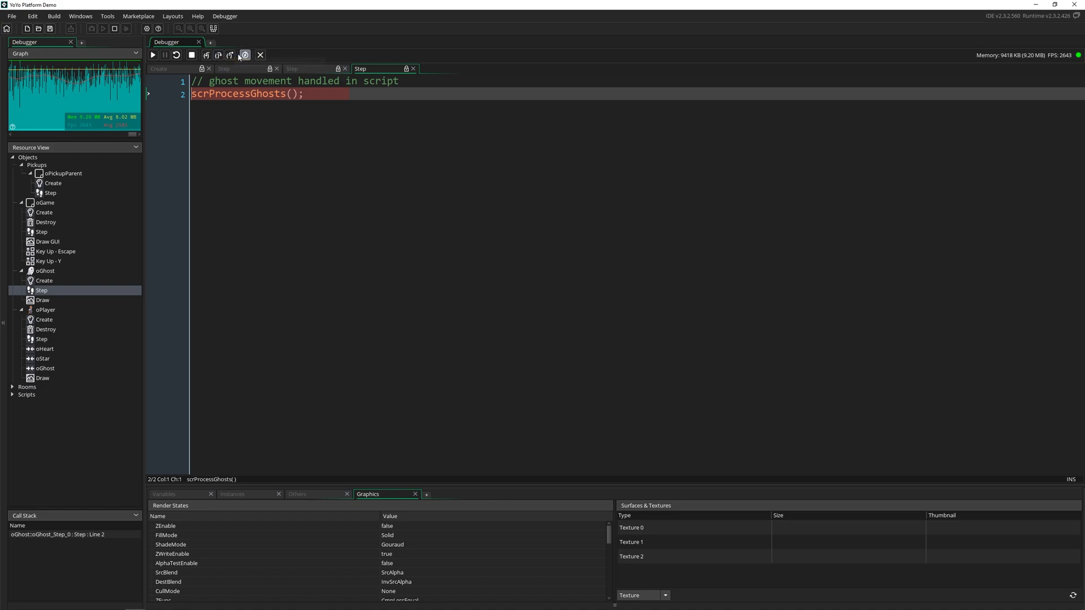
pyautogui.moveTo(244, 54)
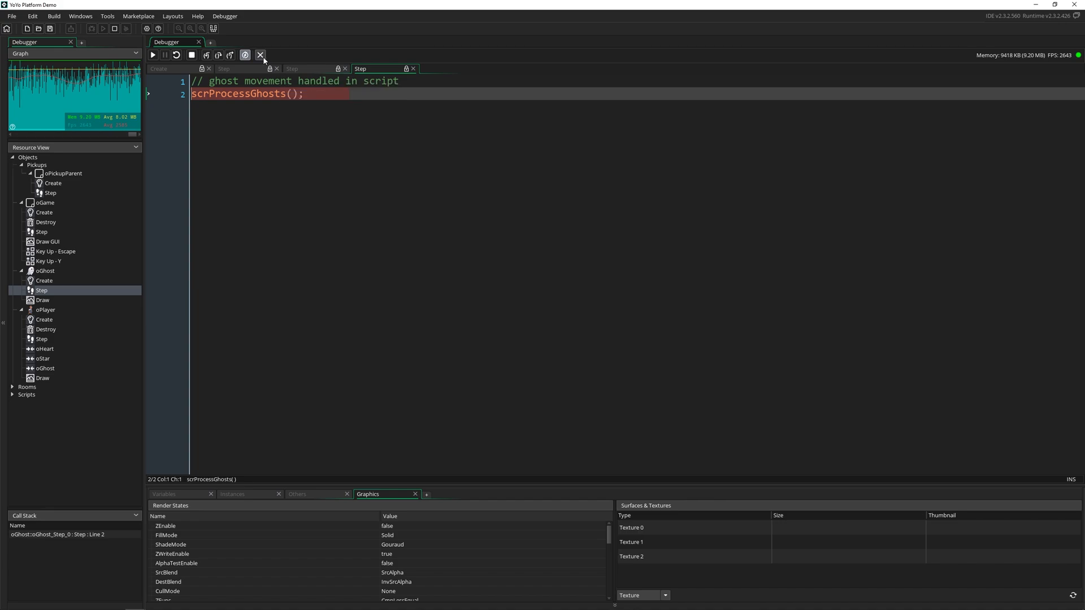
pyautogui.moveTo(263, 54)
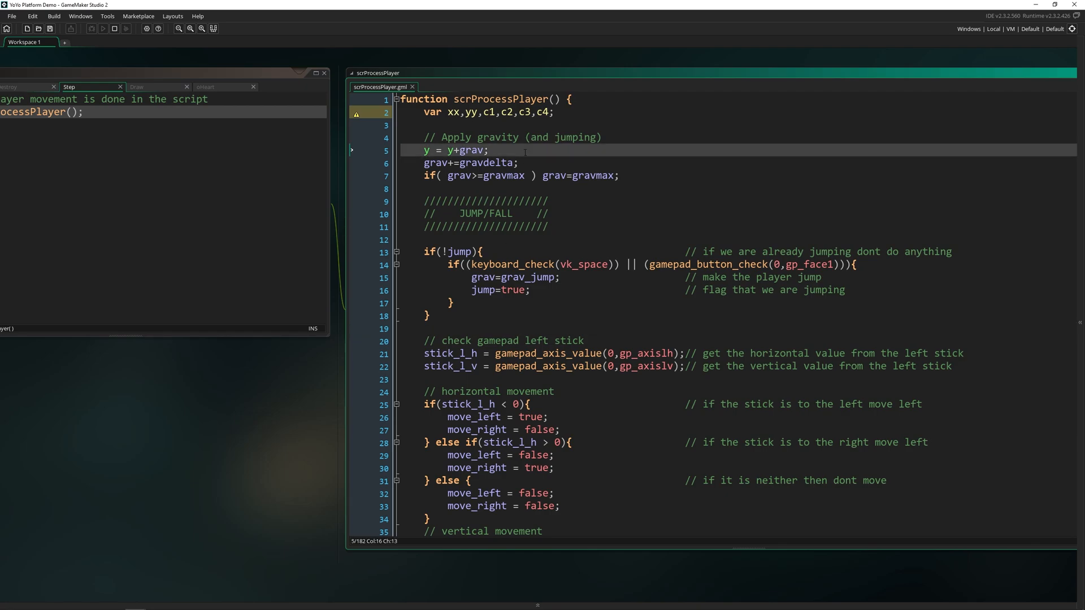
# - Add breakpoints on lines 5 and 6 of scrProcessPlayer, the gravity update lines
pyautogui.click(370, 150)
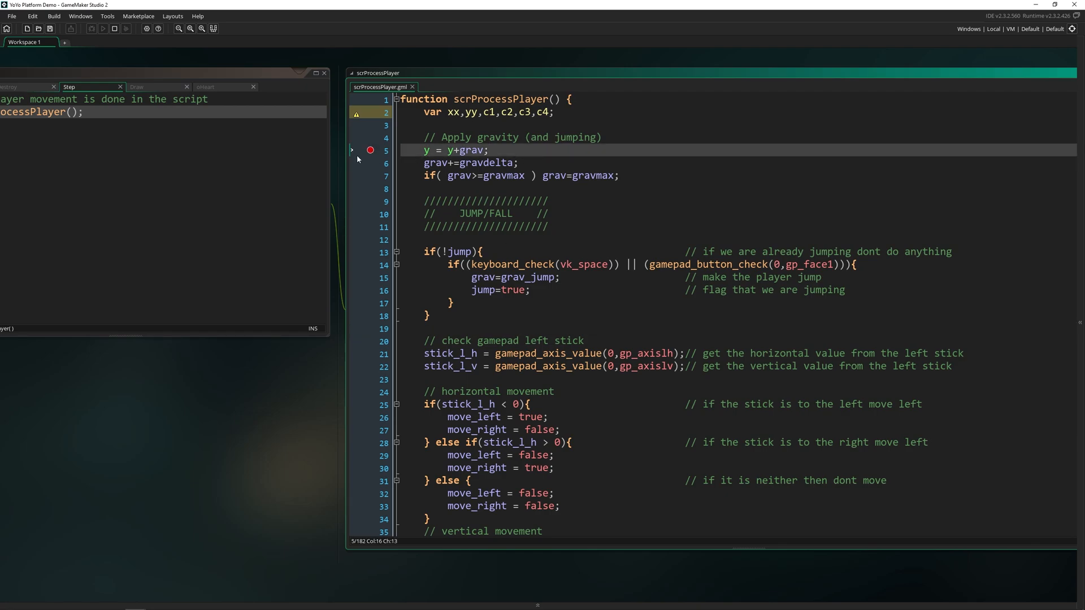
pyautogui.click(371, 163)
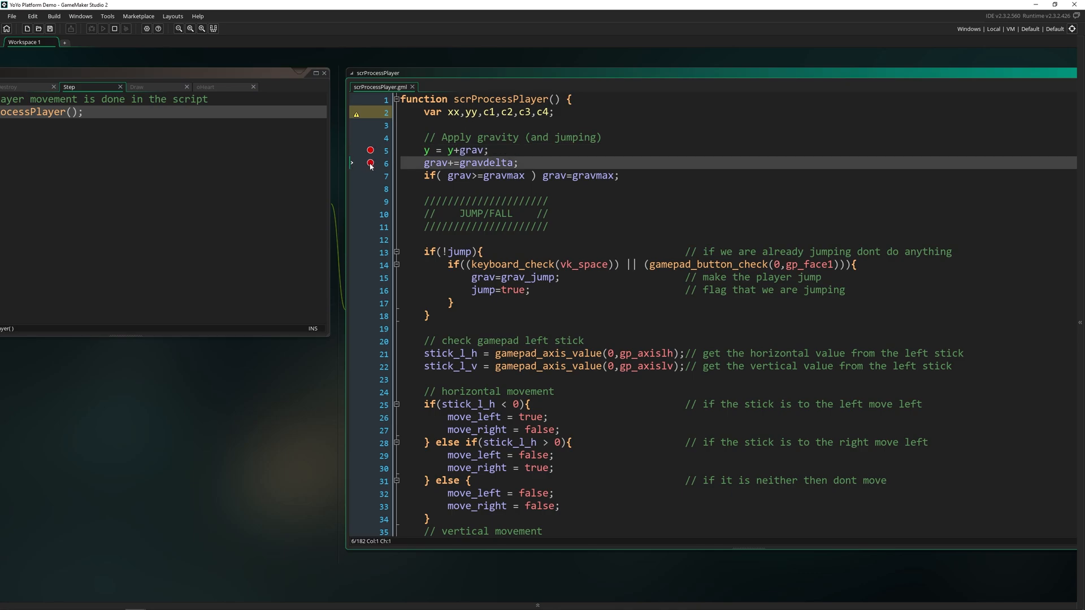
pyautogui.moveTo(380, 153)
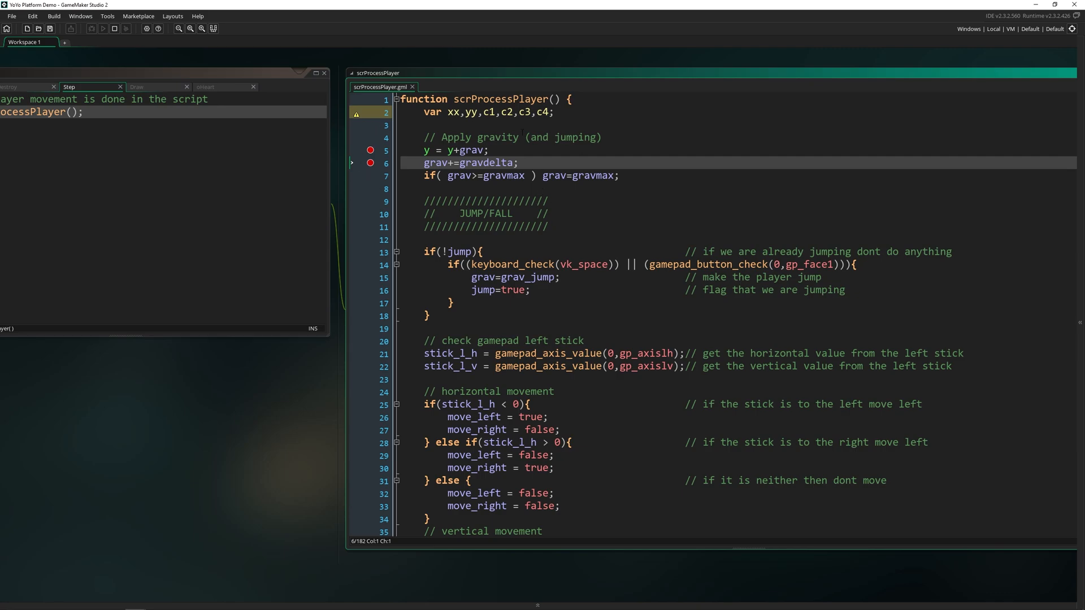
pyautogui.moveTo(1045, 5)
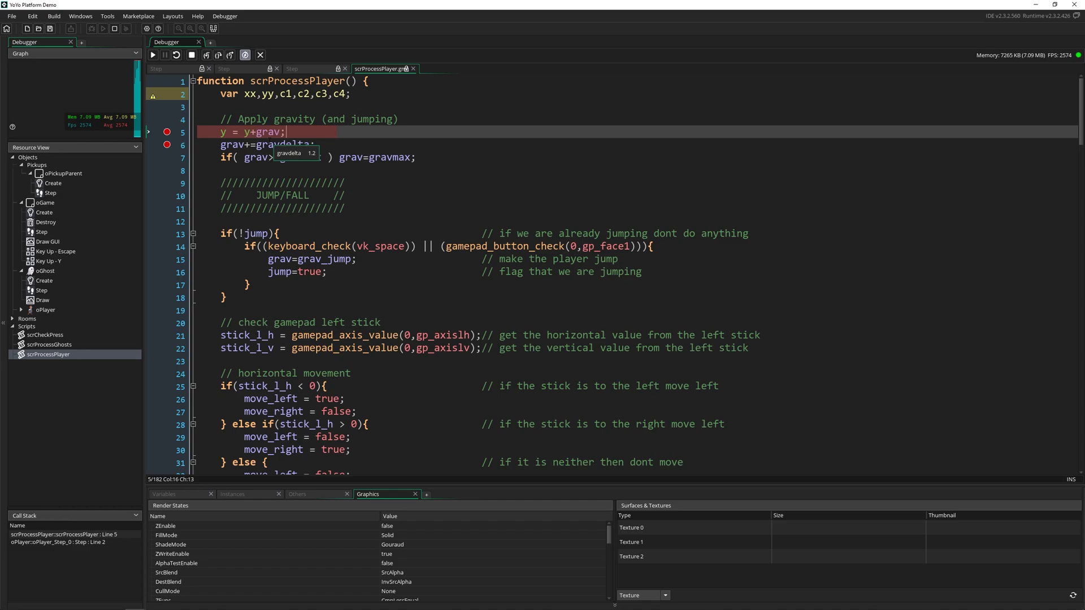
# - From the line 5 breakpoint, step into twice to reach line 7, the gravmax clamp
pyautogui.scroll(-3)
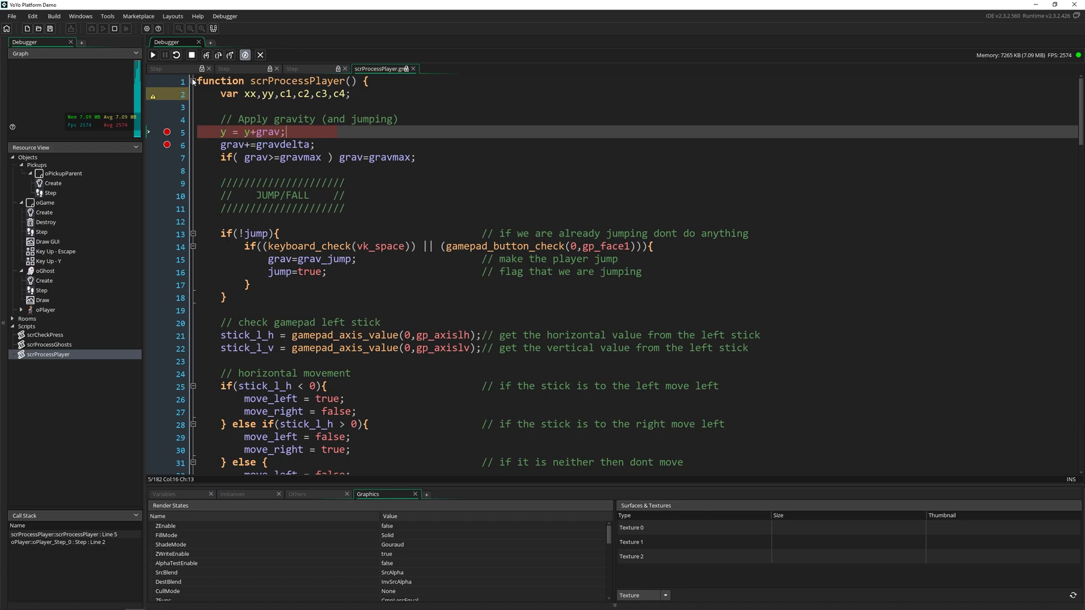
pyautogui.click(206, 70)
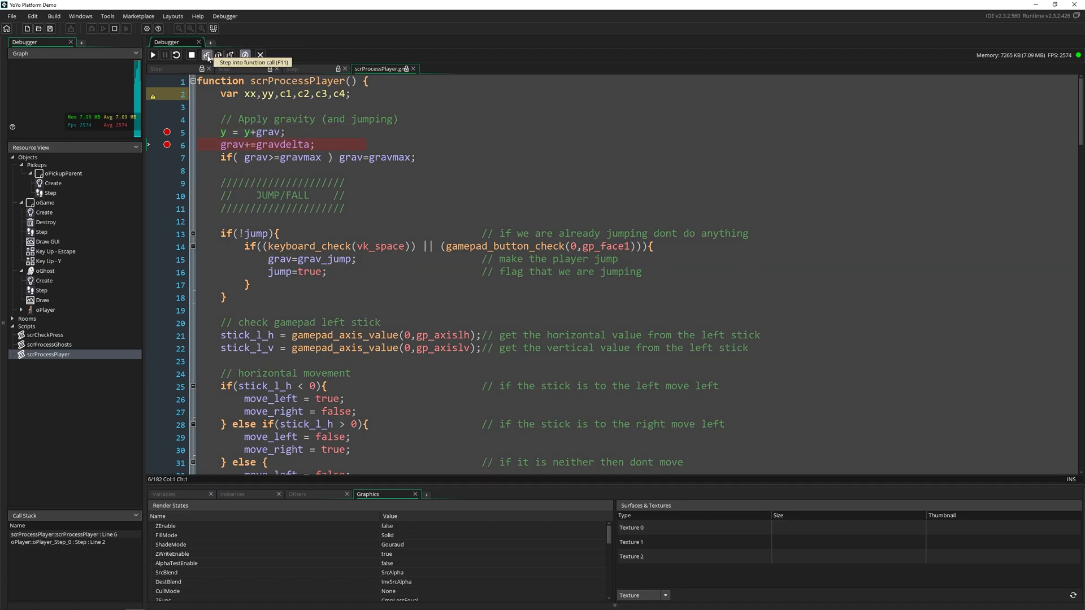
pyautogui.click(203, 55)
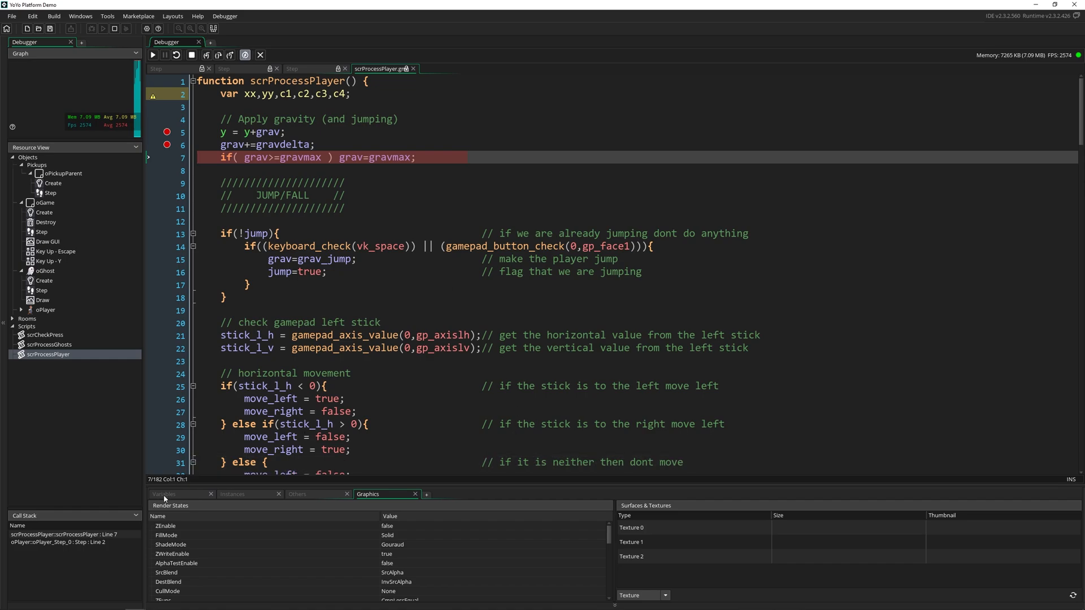
# - Show scrProcessPlayer's locals, globals and the oPlayer.ypseed watch reading -6
pyautogui.click(170, 450)
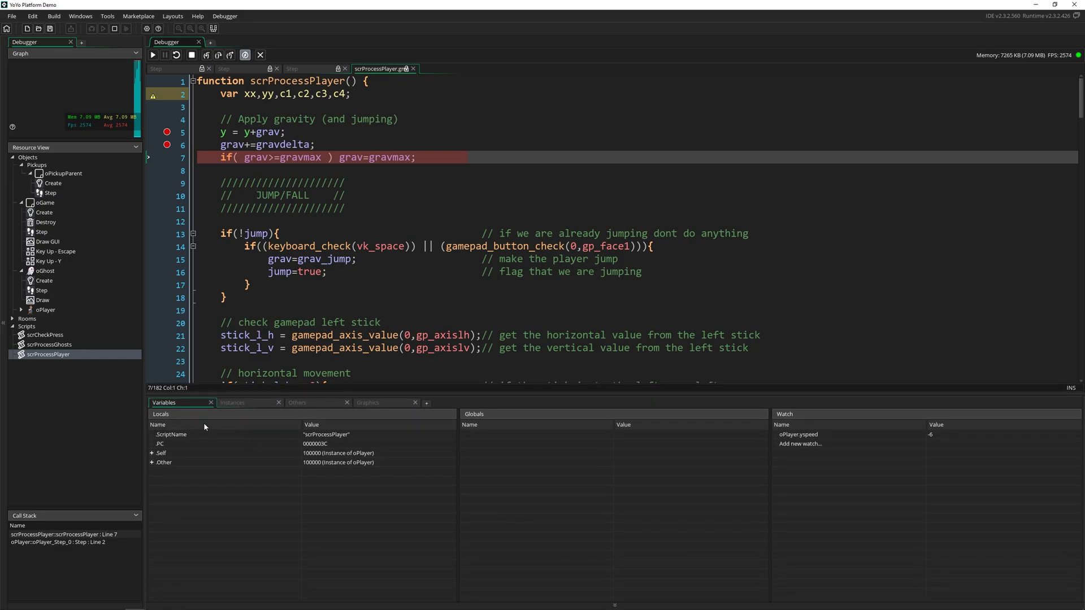
pyautogui.moveTo(177, 423)
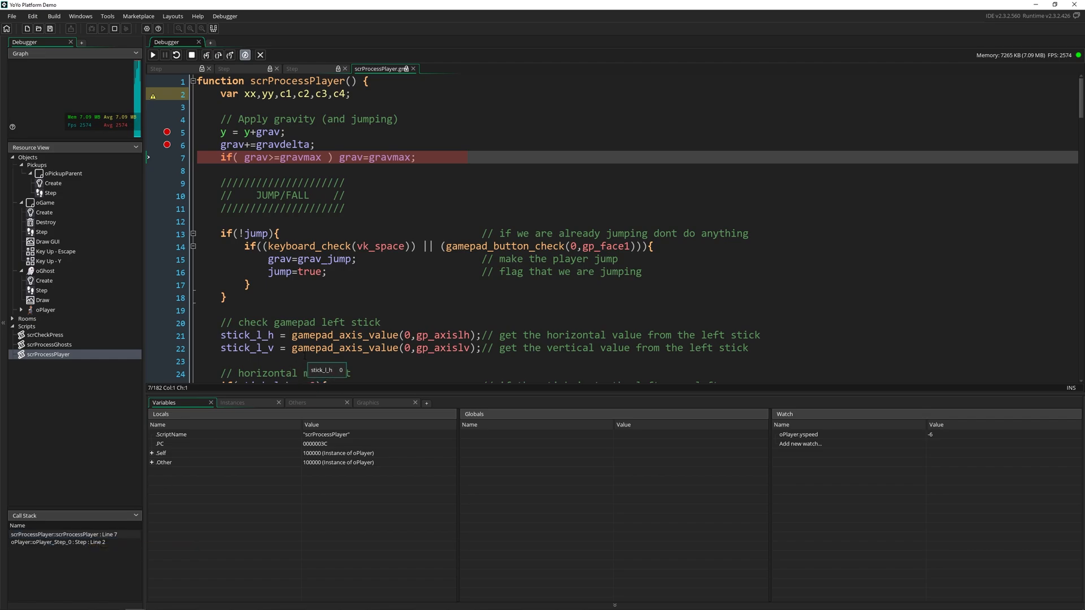
pyautogui.moveTo(316, 449)
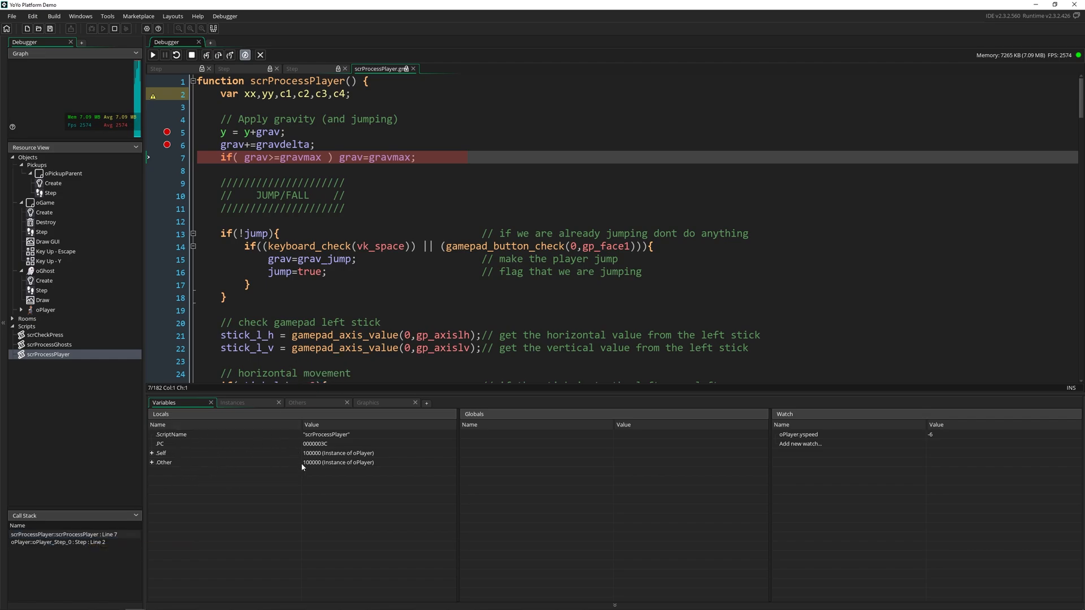
pyautogui.moveTo(315, 490)
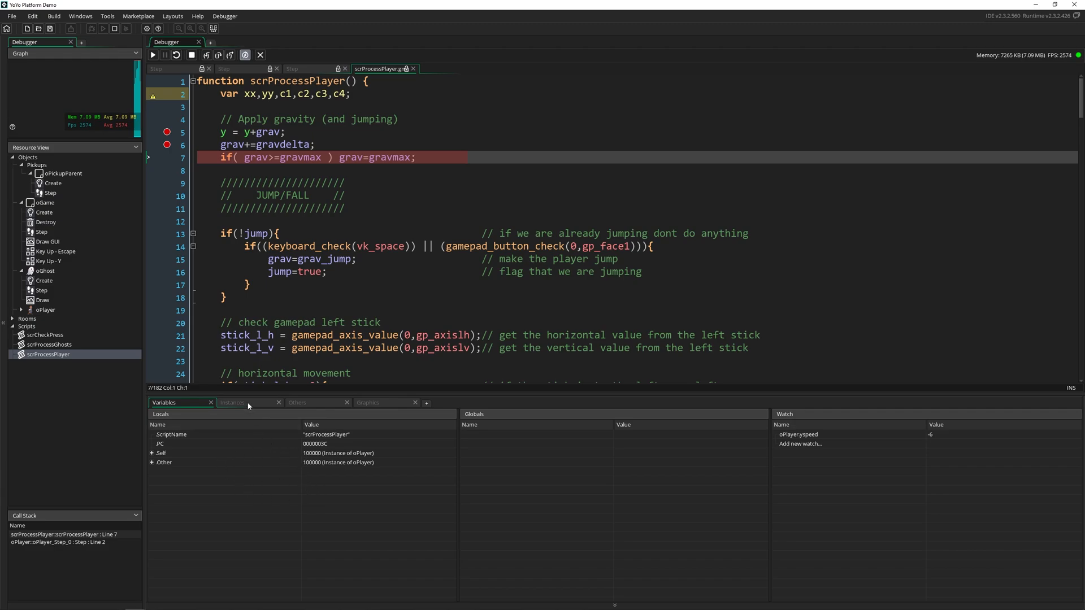
# - List oPlayer's instance variables and change its xspeed from 6 to 60
pyautogui.click(233, 402)
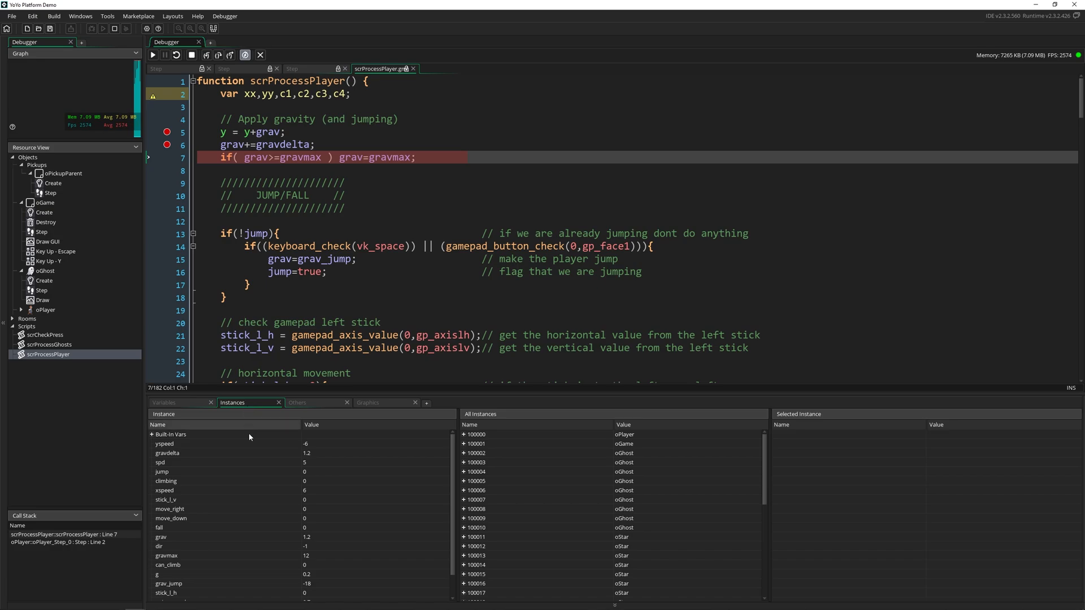
pyautogui.moveTo(241, 452)
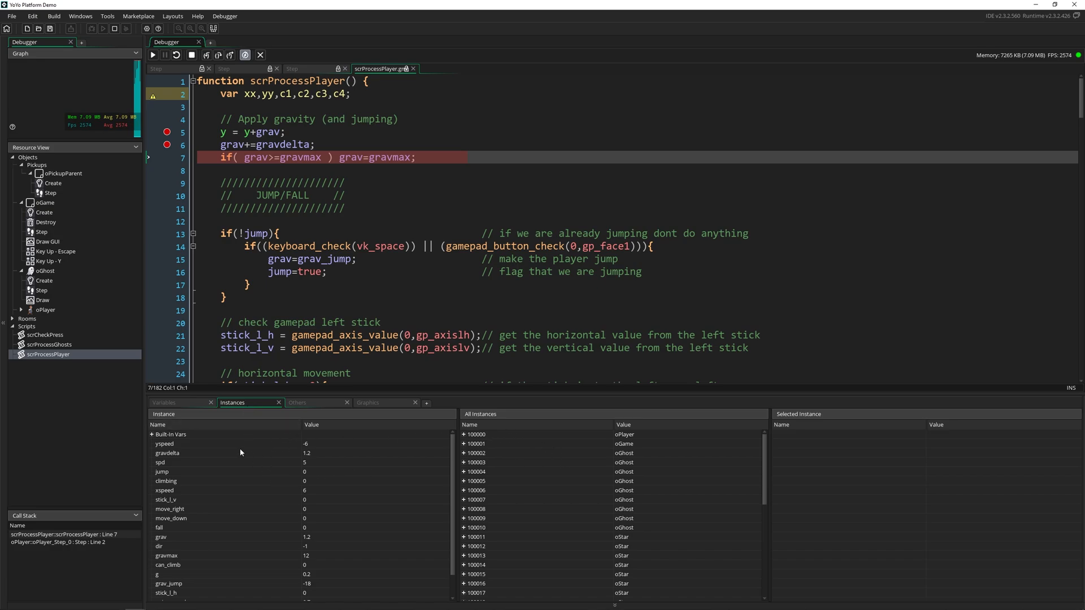
pyautogui.scroll(-3)
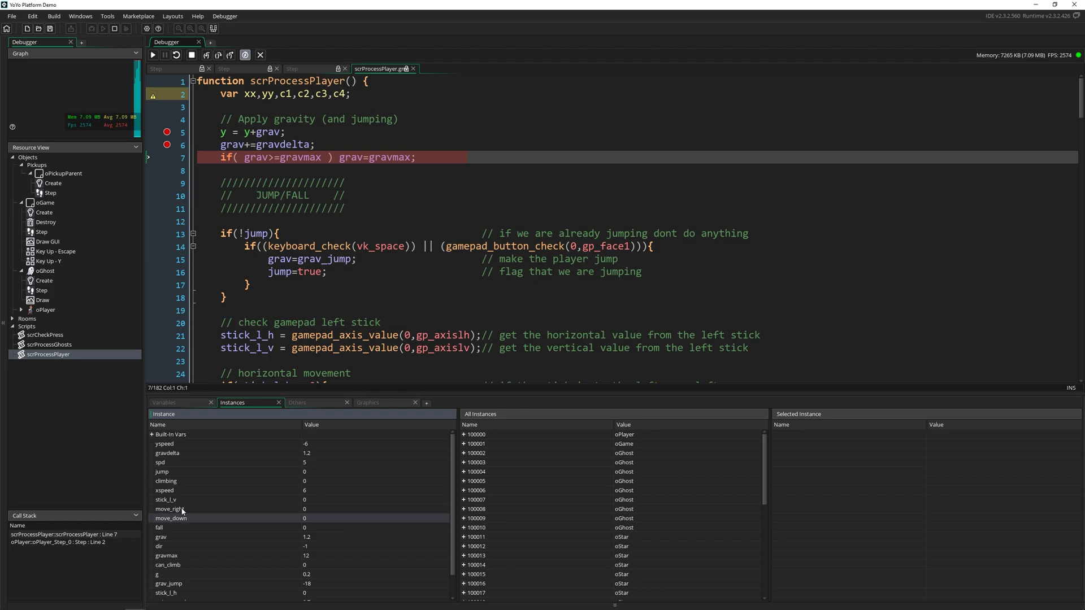
pyautogui.scroll(-3)
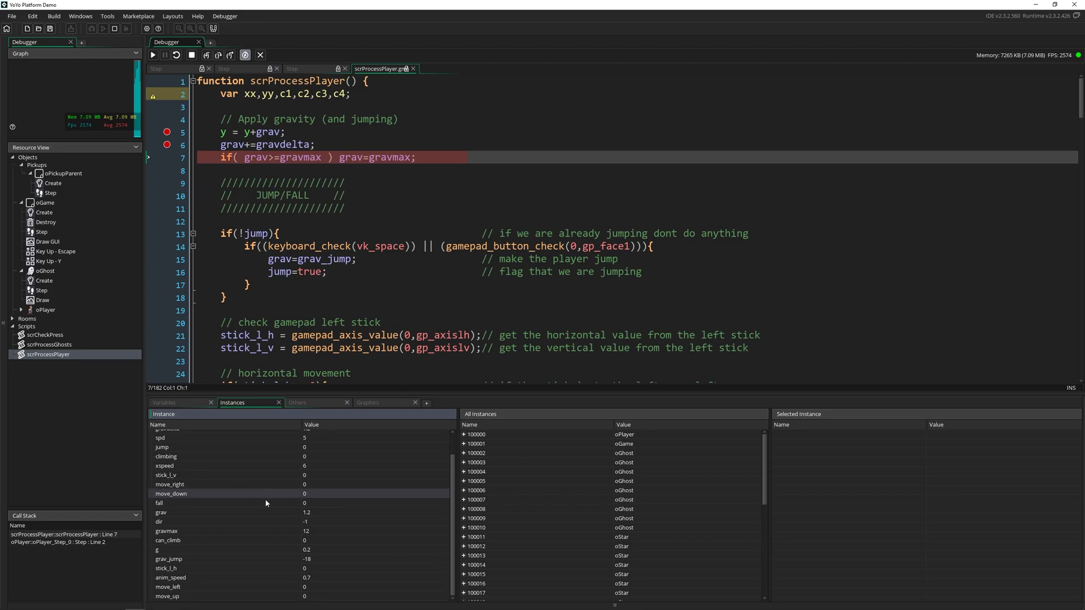
pyautogui.moveTo(212, 538)
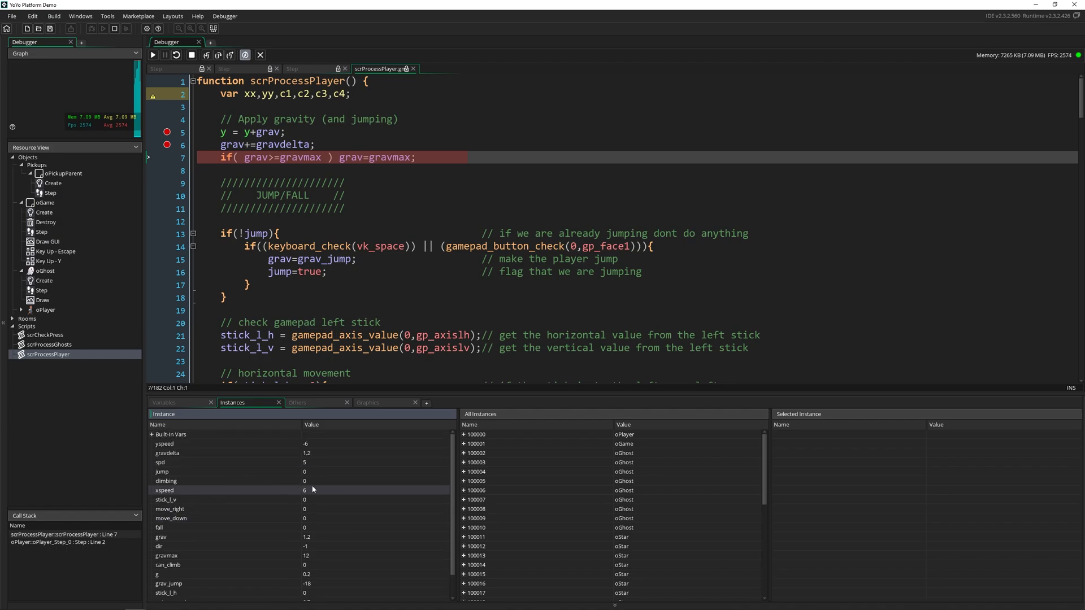
pyautogui.doubleClick(305, 489)
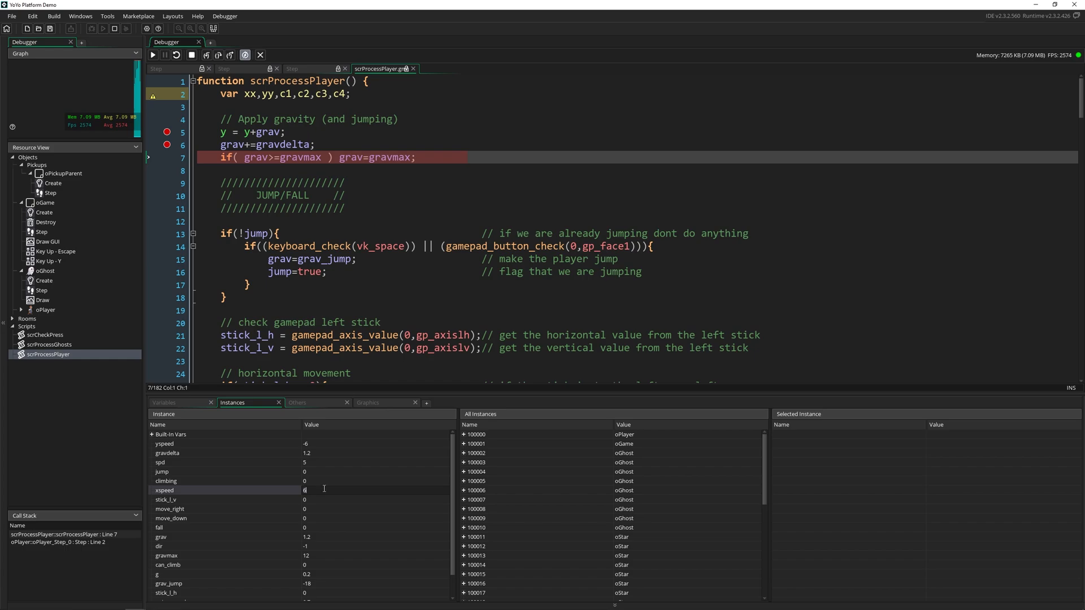
pyautogui.write('0')
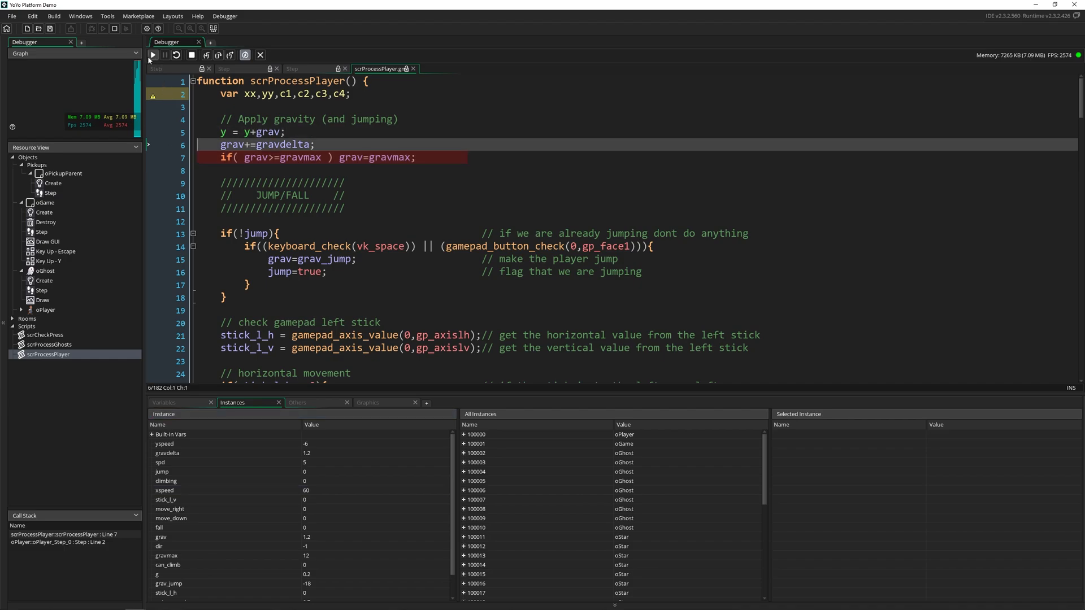
# - Resume the game from the debugger toolbar so the call stack empties
pyautogui.click(150, 54)
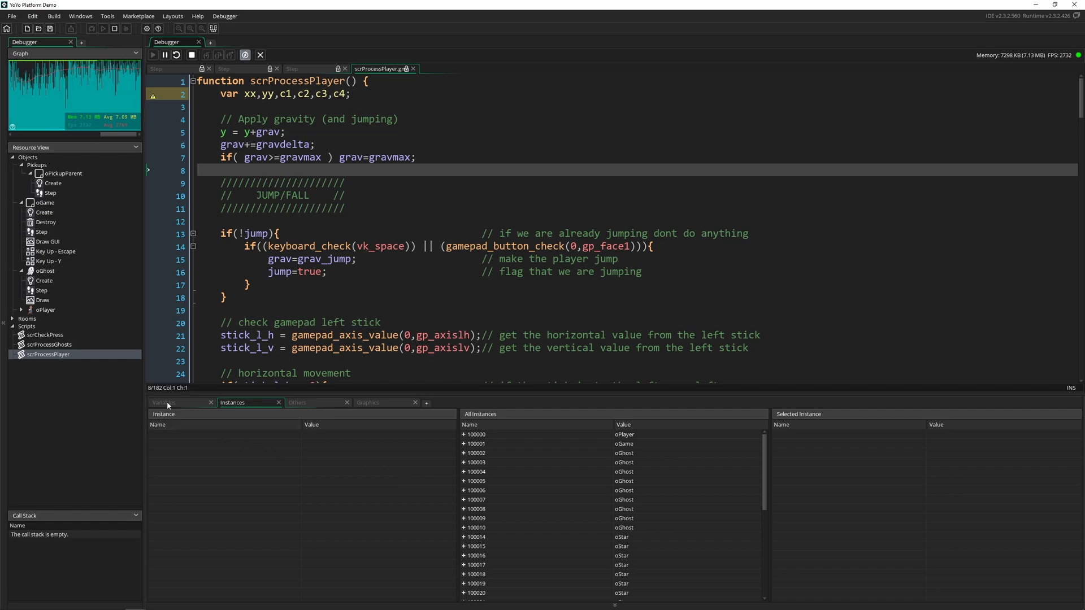
# - Add watches oPlayer.xspeed (reads 60) and a plain xspeed that cannot be evaluated
pyautogui.click(164, 403)
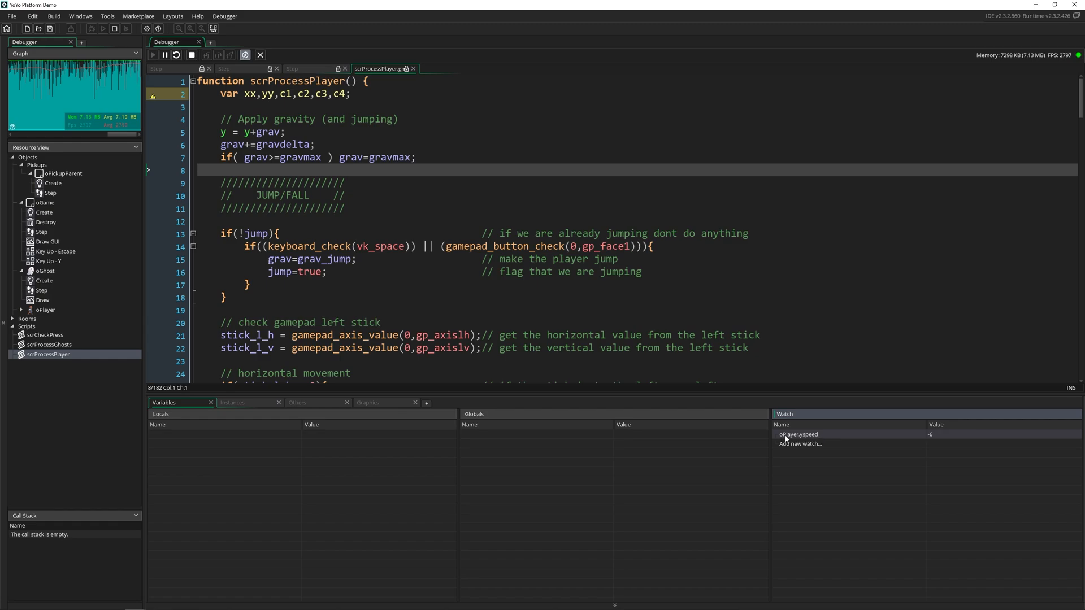
pyautogui.moveTo(822, 449)
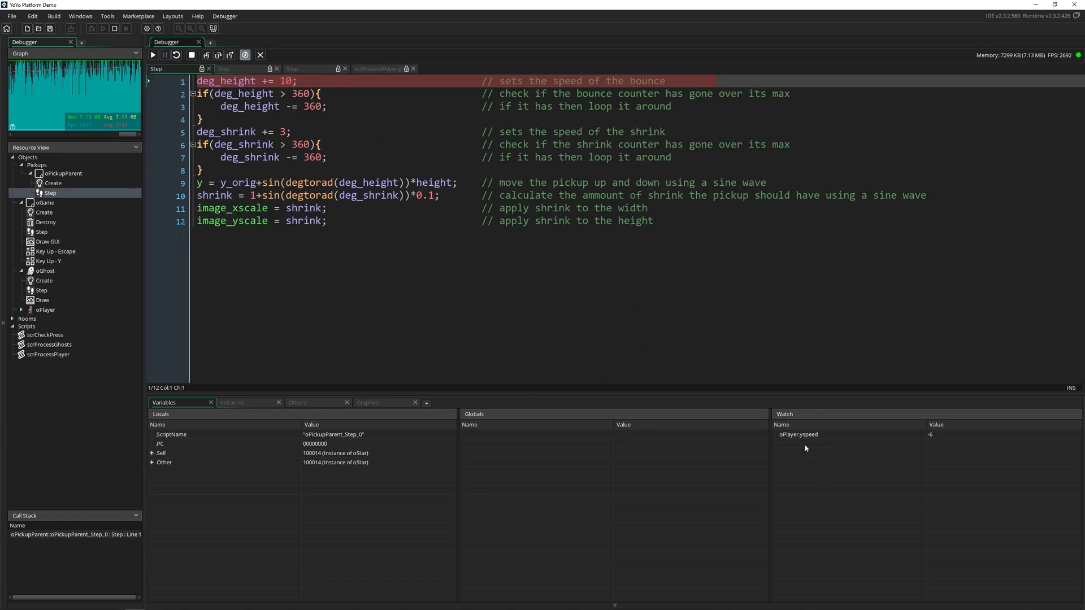
pyautogui.write('oPlayer.xspeed')
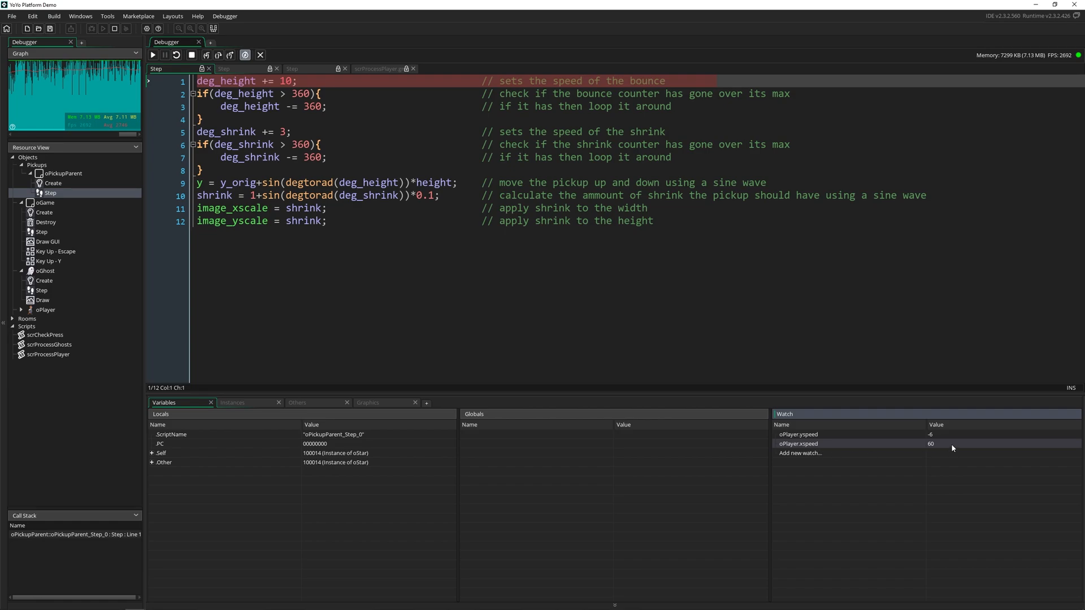
pyautogui.moveTo(810, 459)
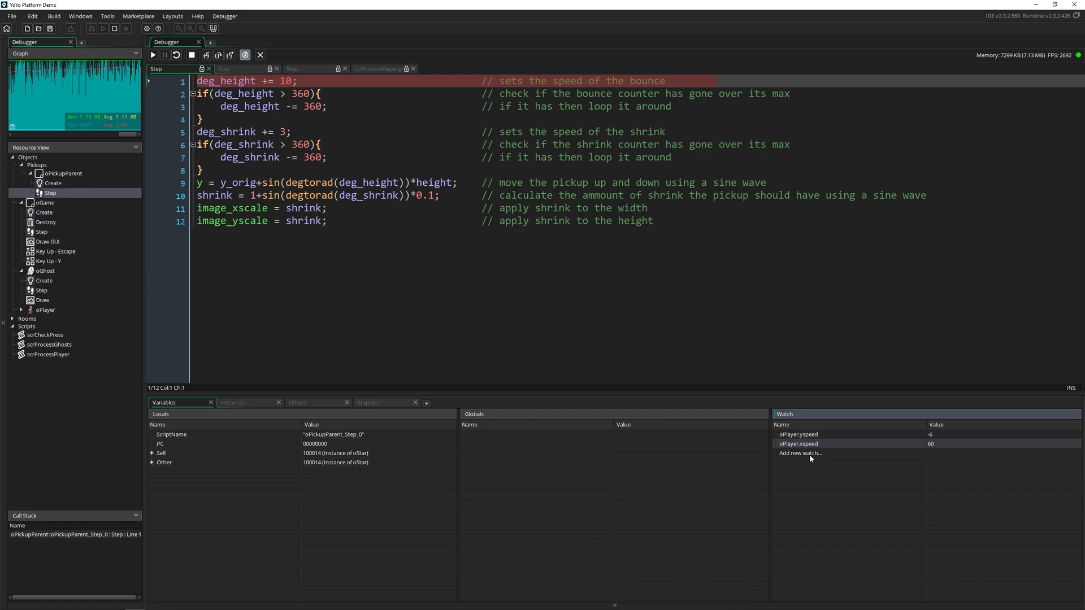
pyautogui.click(807, 453)
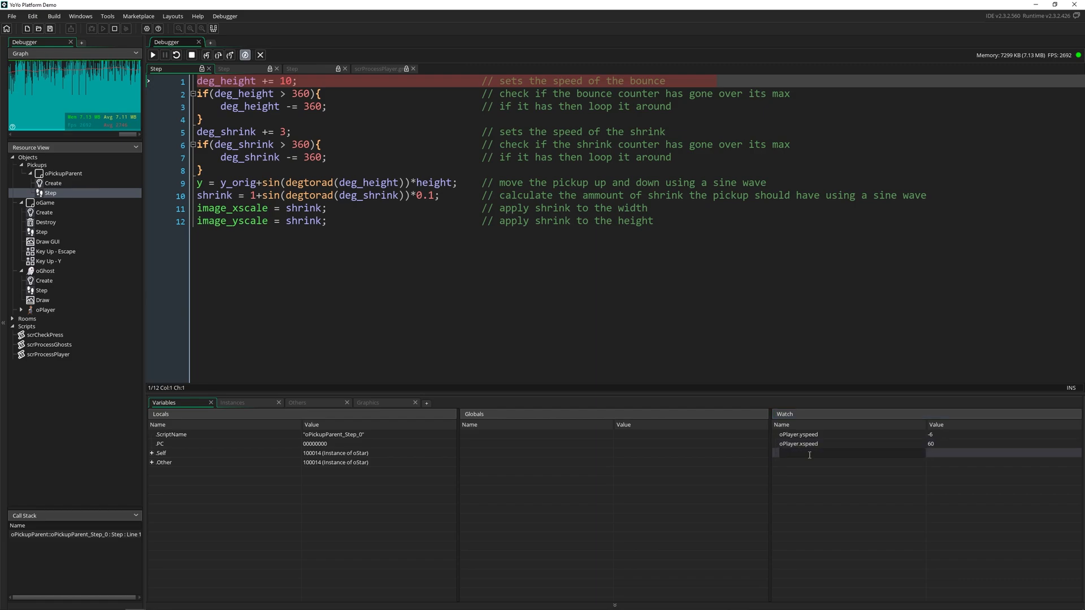
pyautogui.write('xspeed')
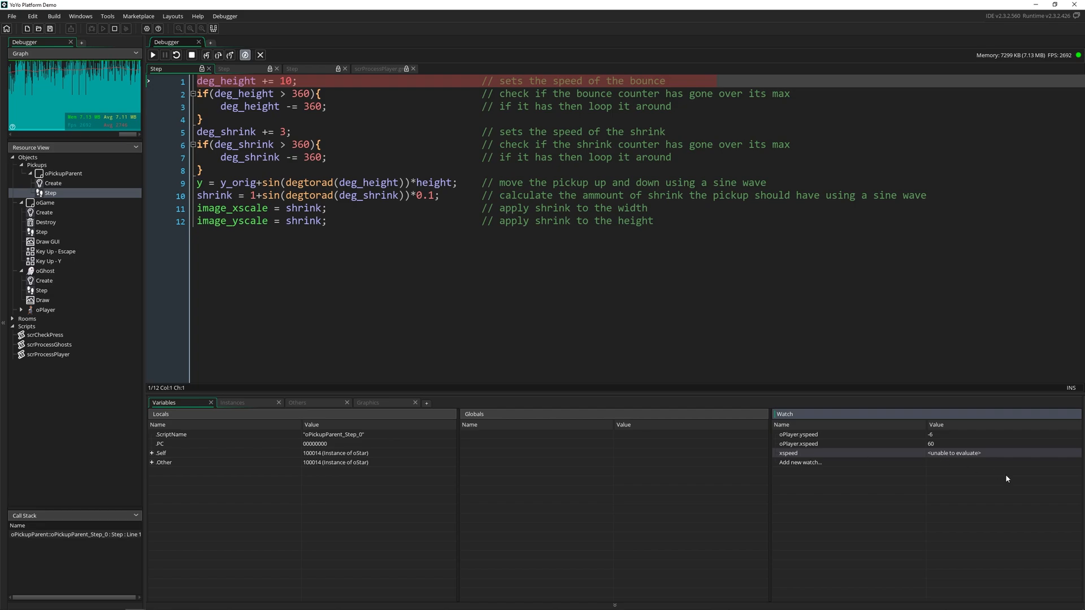
pyautogui.moveTo(823, 459)
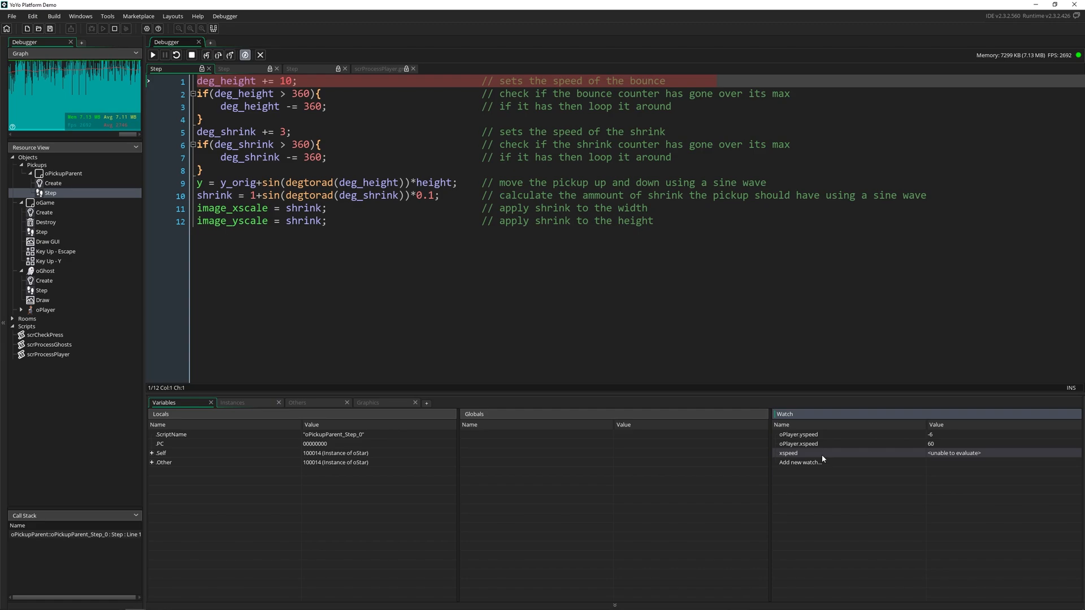
pyautogui.moveTo(272, 431)
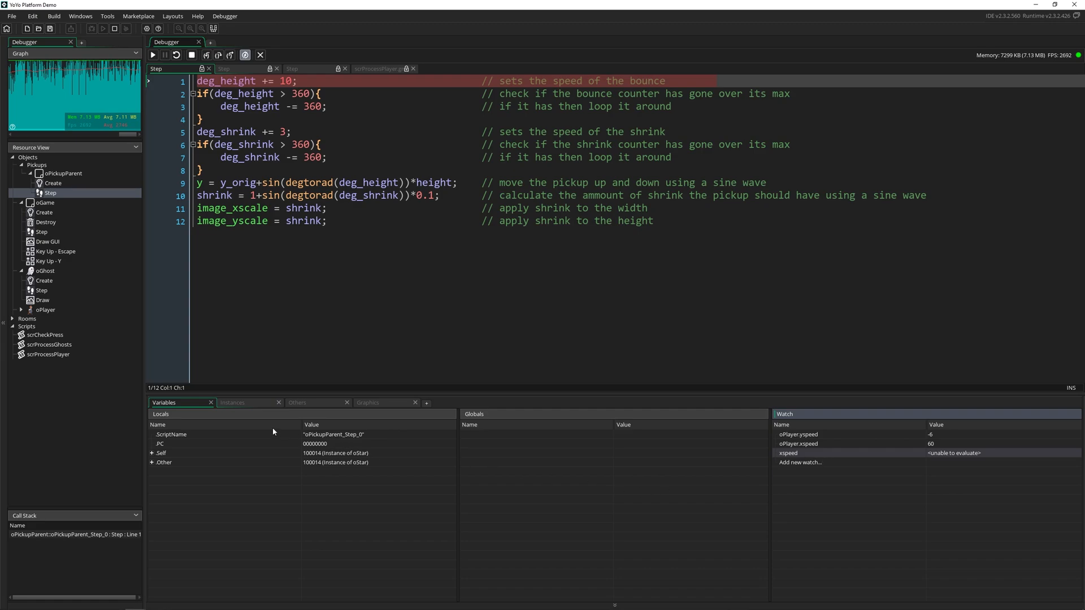
# - Browse All Instances and pick the player in the game to inspect instance 100000's variables
pyautogui.click(233, 402)
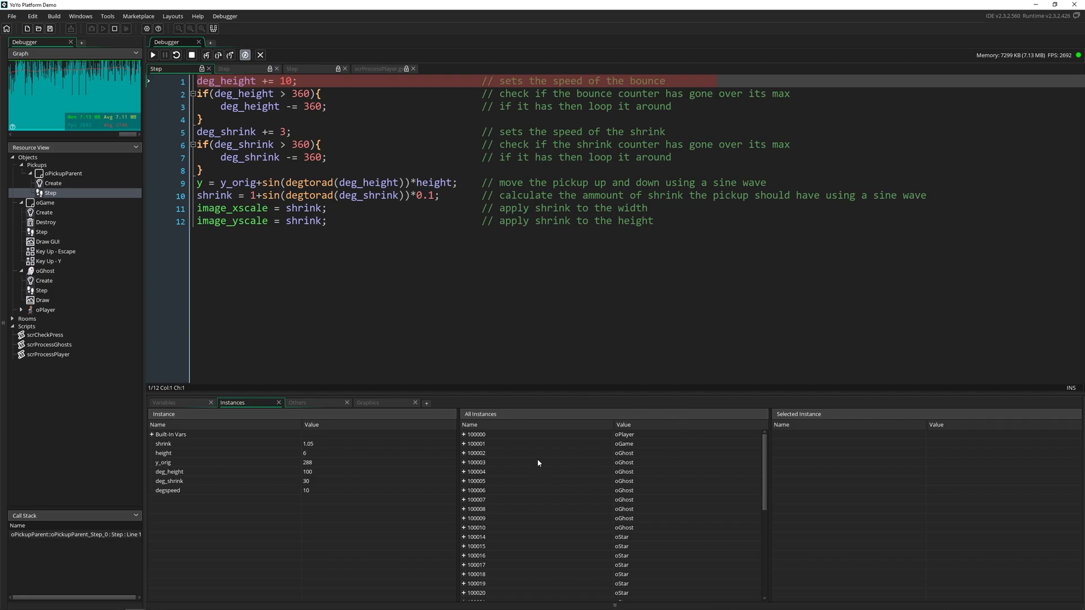
pyautogui.scroll(-3)
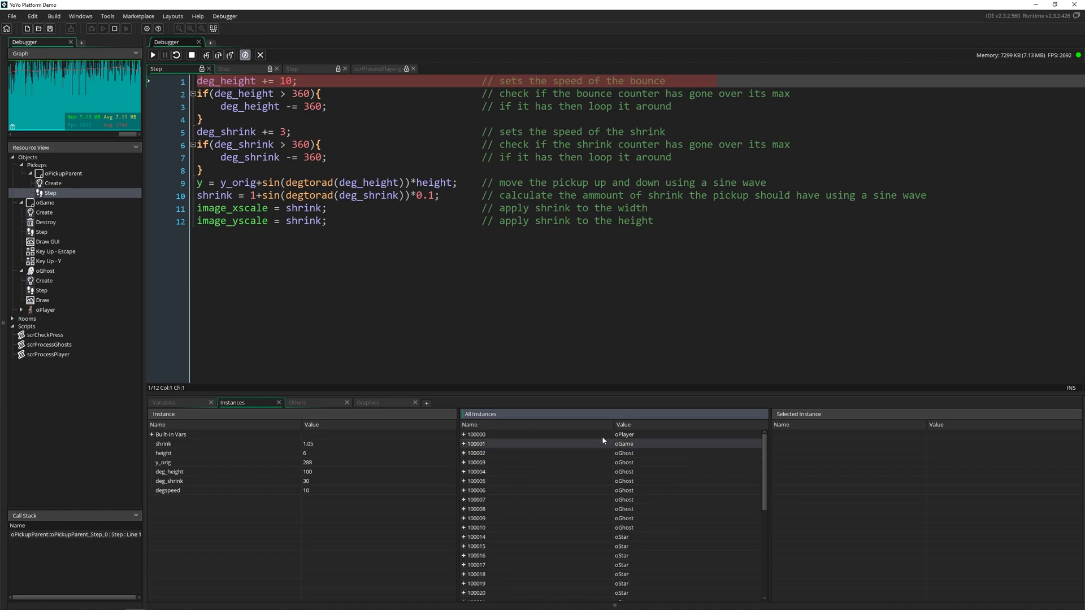
pyautogui.moveTo(793, 438)
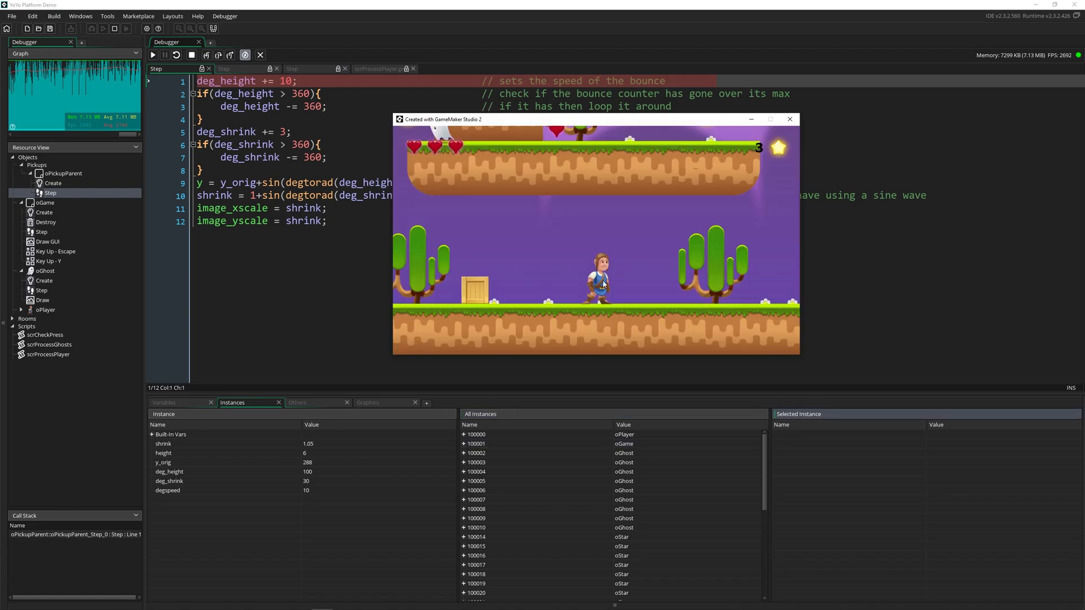
pyautogui.click(476, 434)
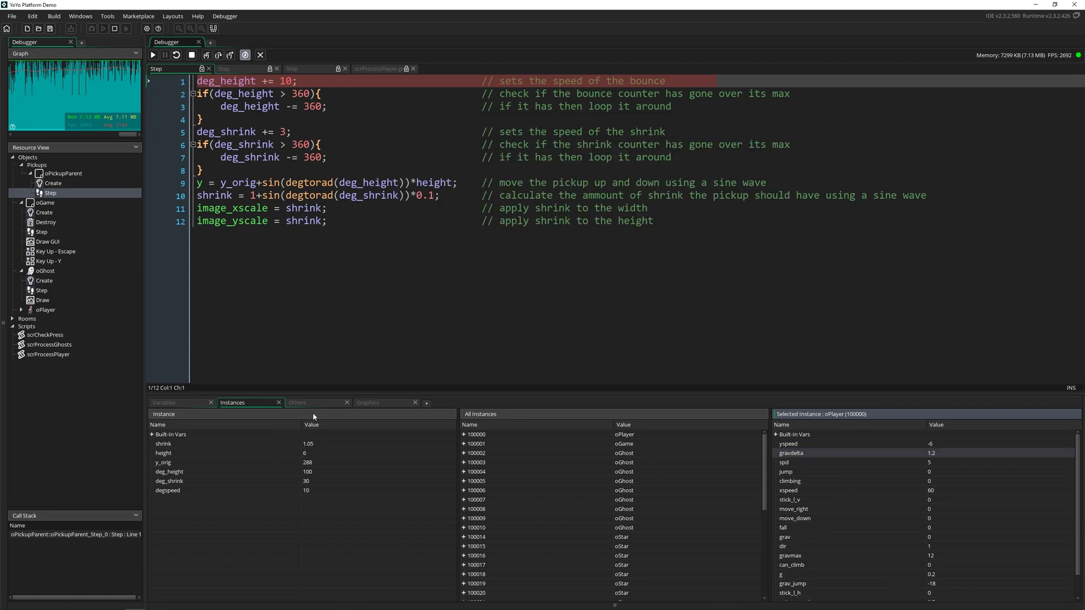
# - Start profiling the running game, then stop it keeping averaged call counts and timings
pyautogui.click(298, 402)
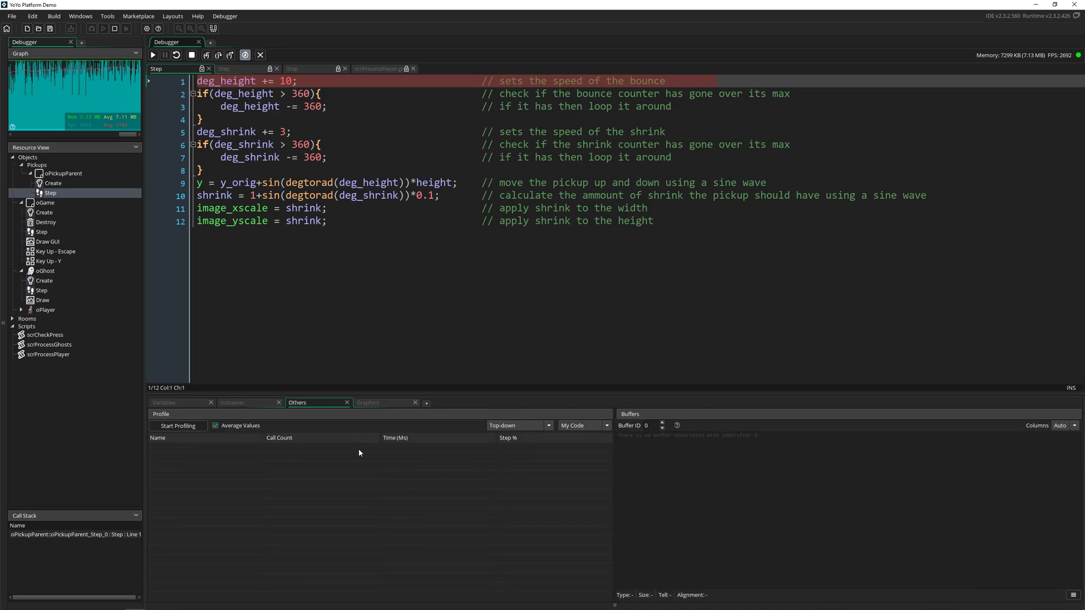
pyautogui.moveTo(201, 448)
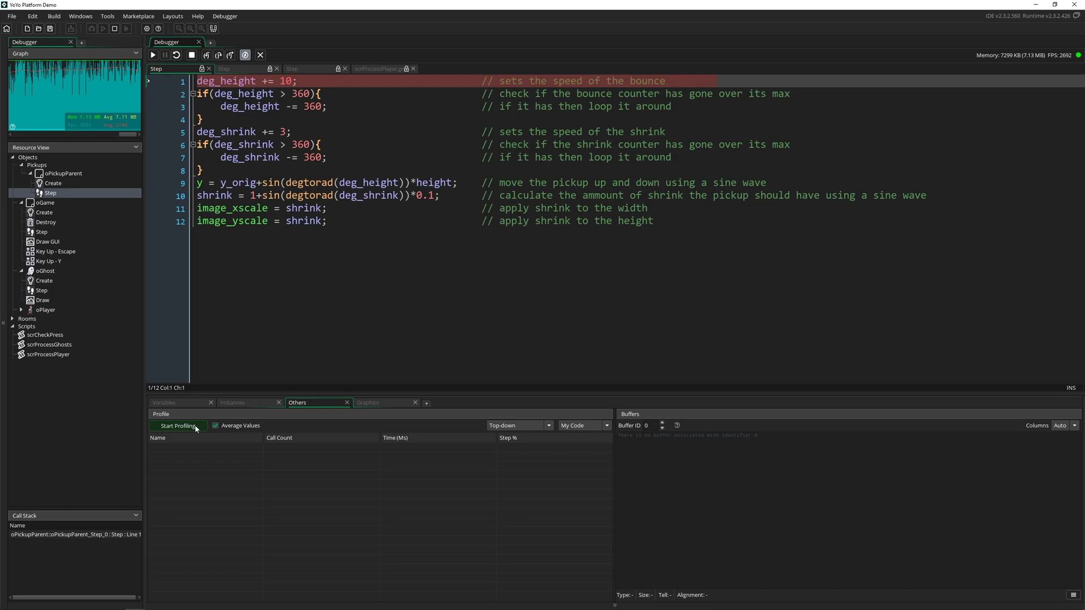
pyautogui.click(179, 426)
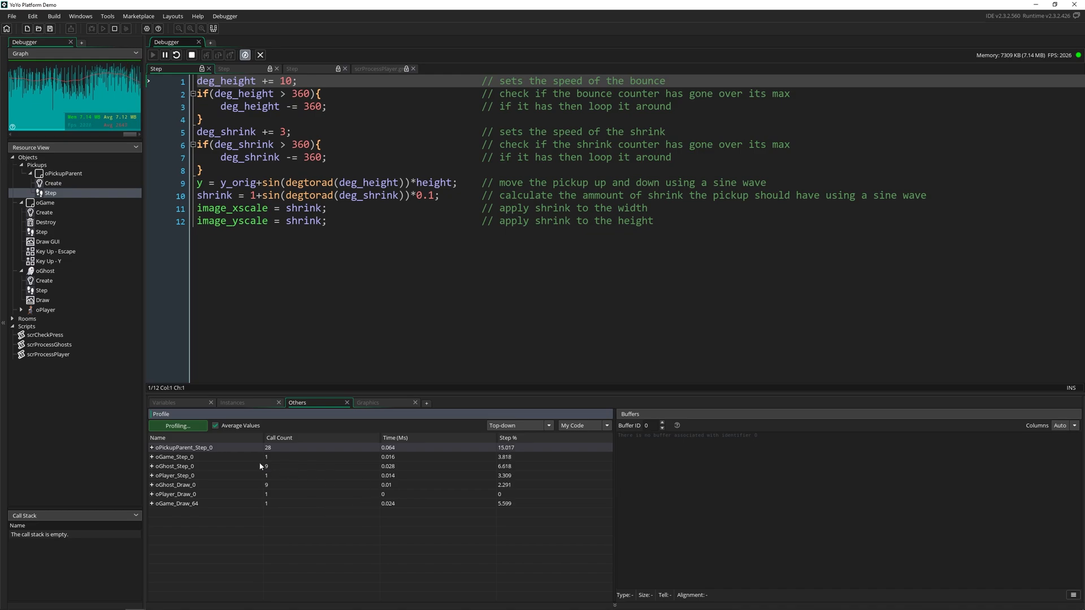
pyautogui.click(178, 424)
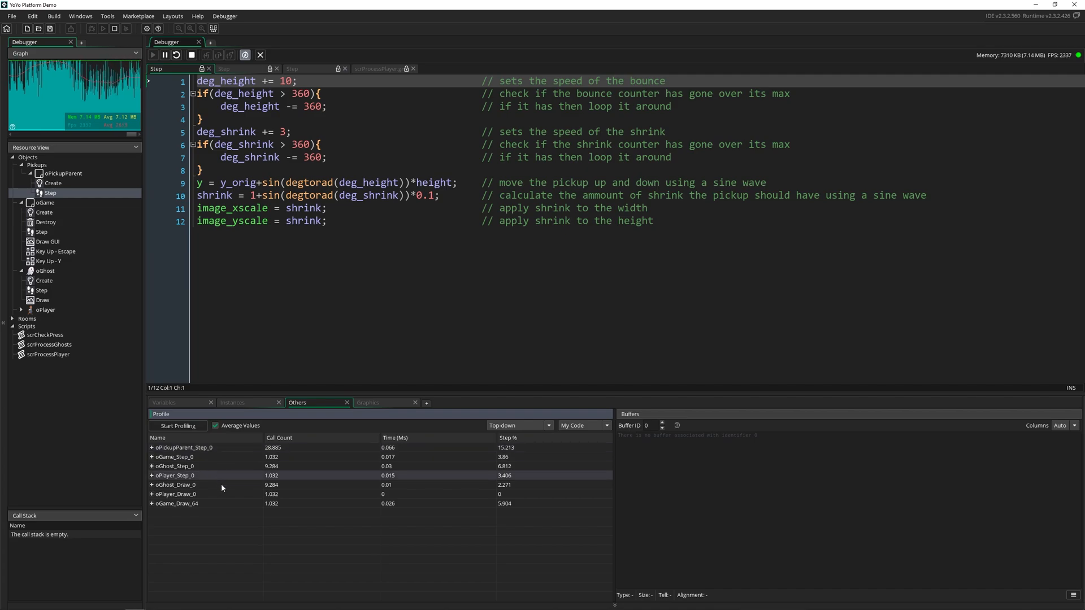
# - Select the oPlayer_Step_0 profile entry and review how the profile can be arranged
pyautogui.click(150, 474)
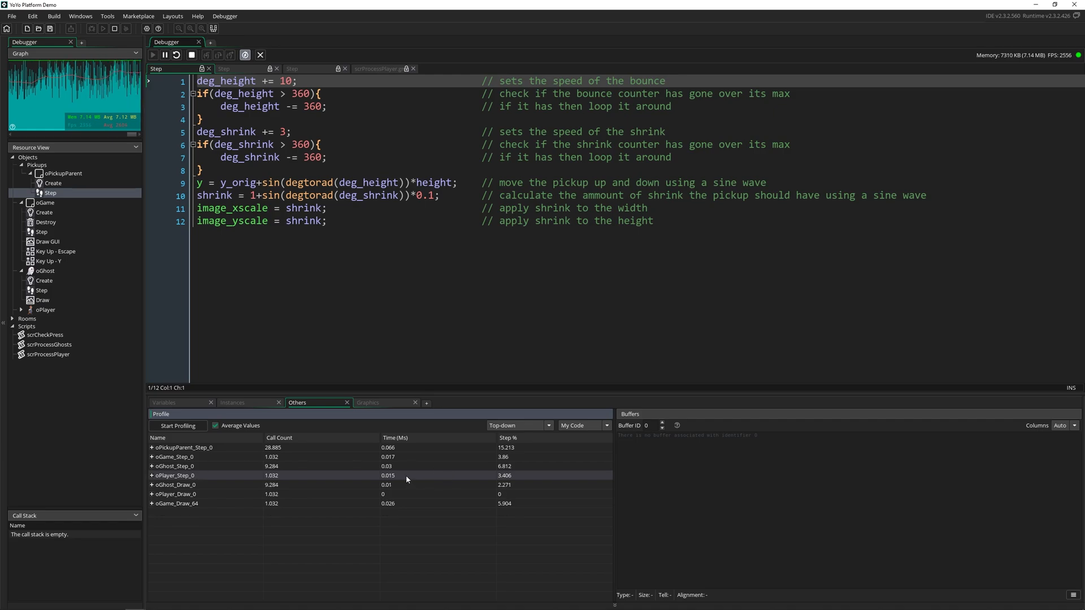
pyautogui.moveTo(544, 476)
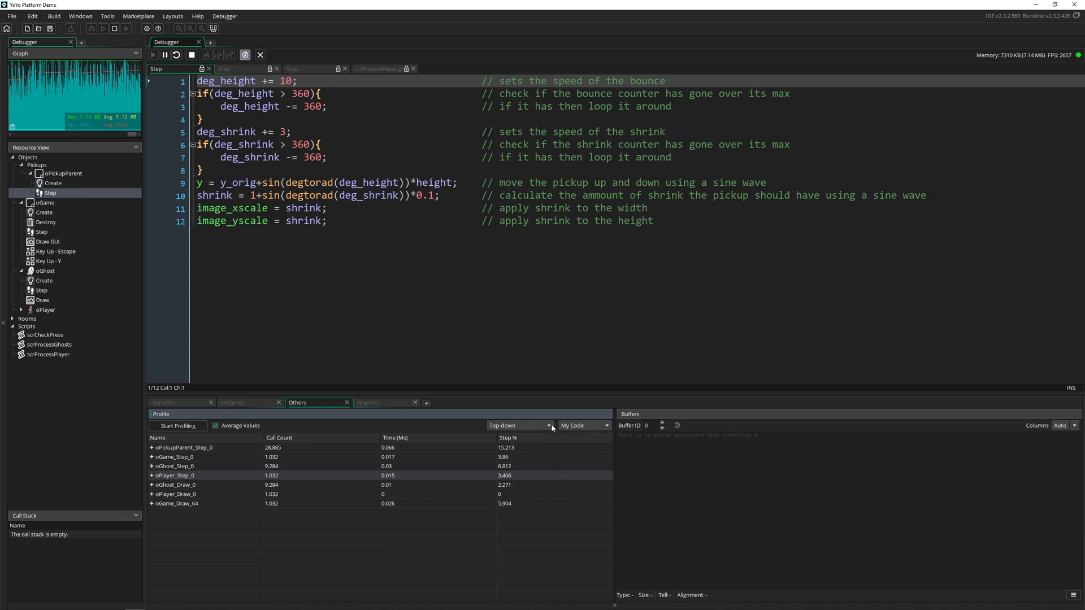
pyautogui.click(606, 425)
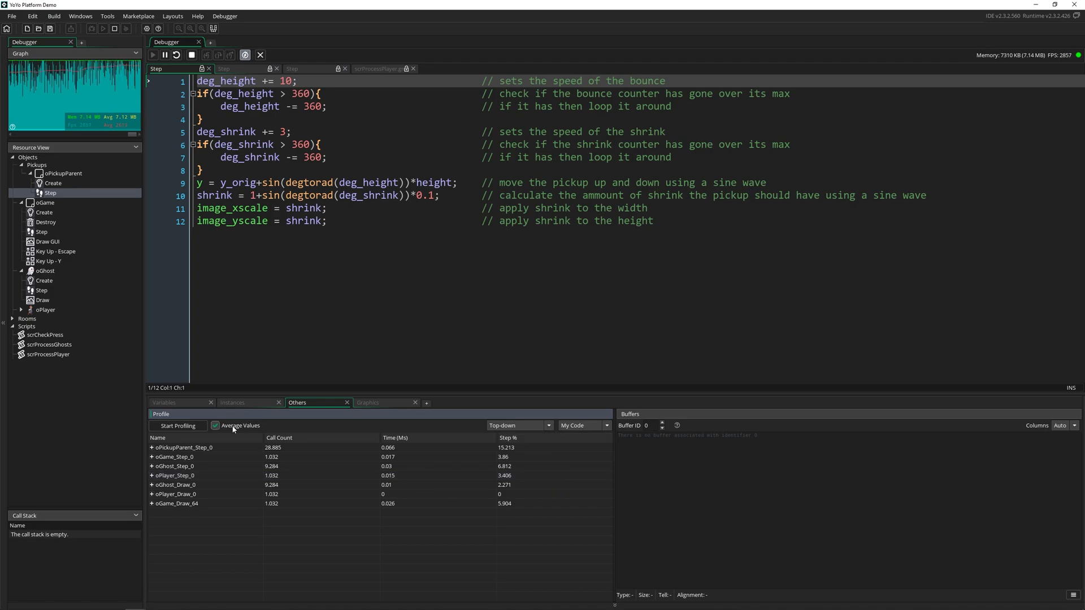
pyautogui.moveTo(233, 429)
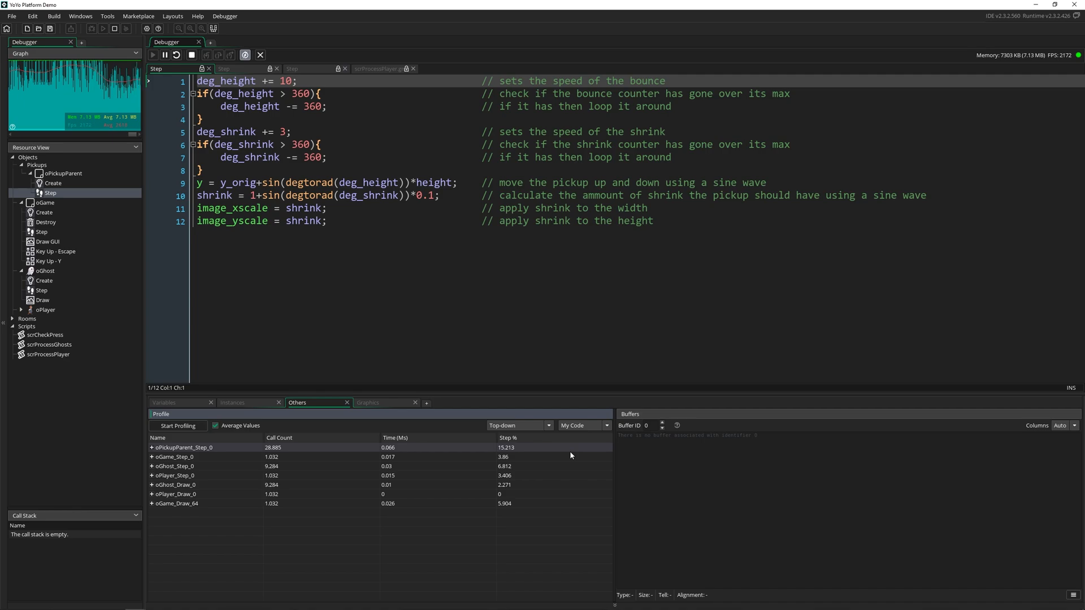
pyautogui.moveTo(768, 482)
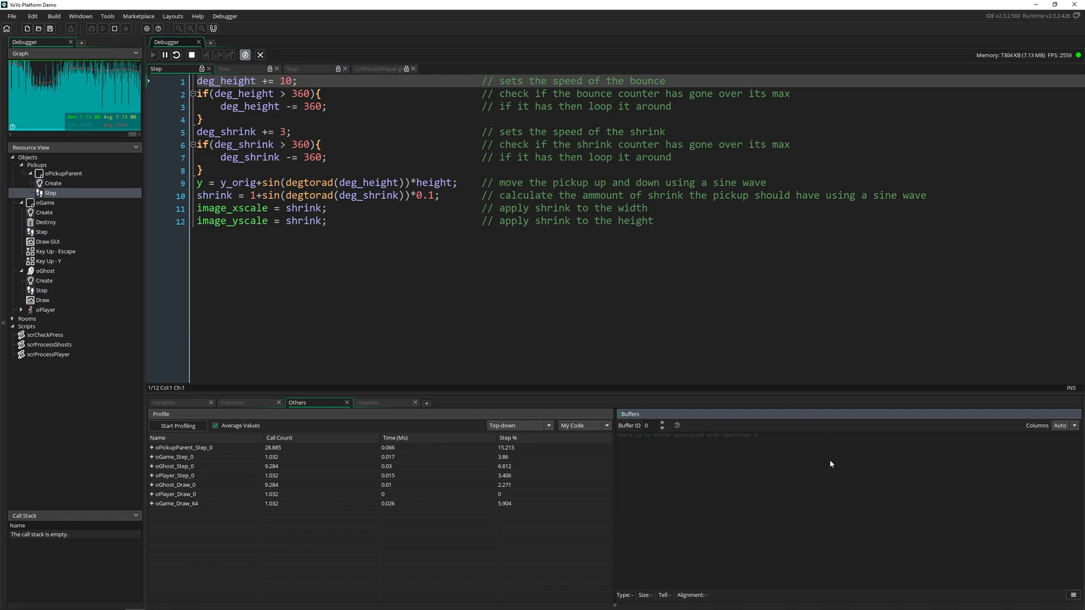
pyautogui.moveTo(804, 461)
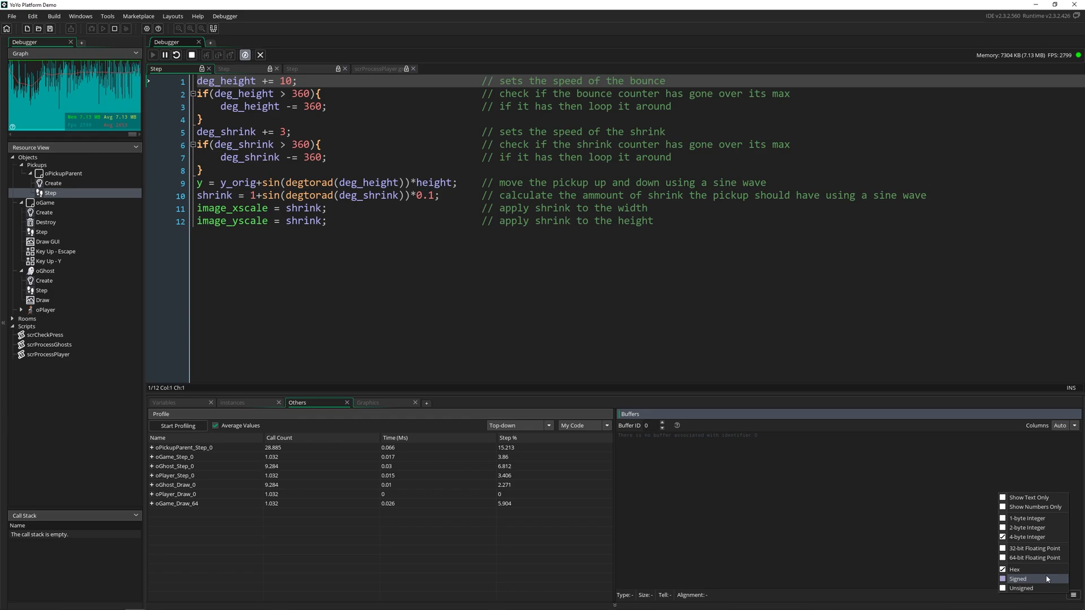
pyautogui.moveTo(819, 495)
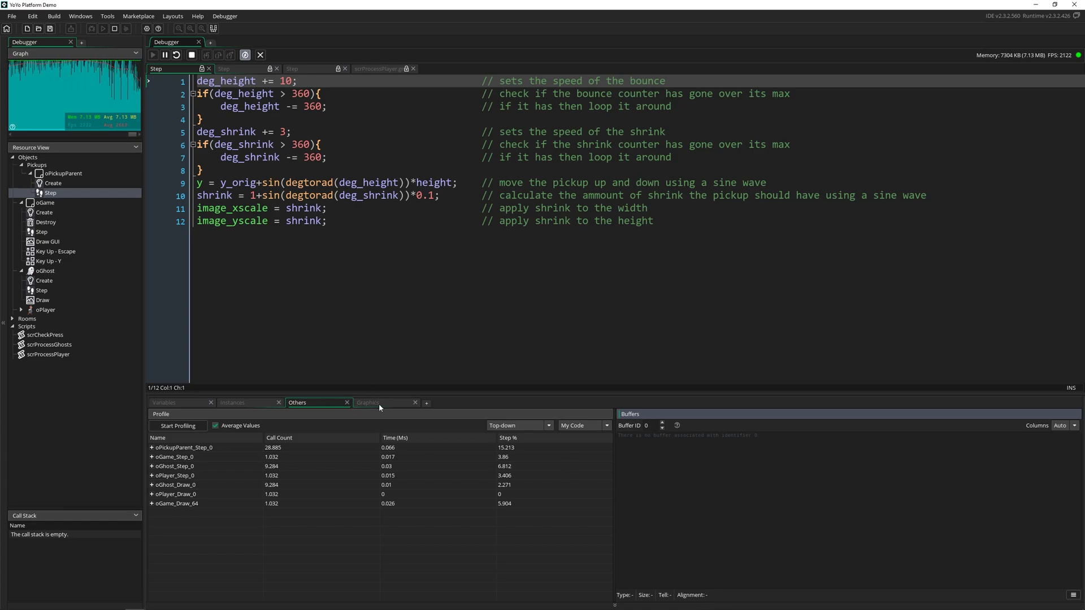
# - View Render States and Surfaces & Textures, then break so the game halts in oPickupParent's Step
pyautogui.click(367, 402)
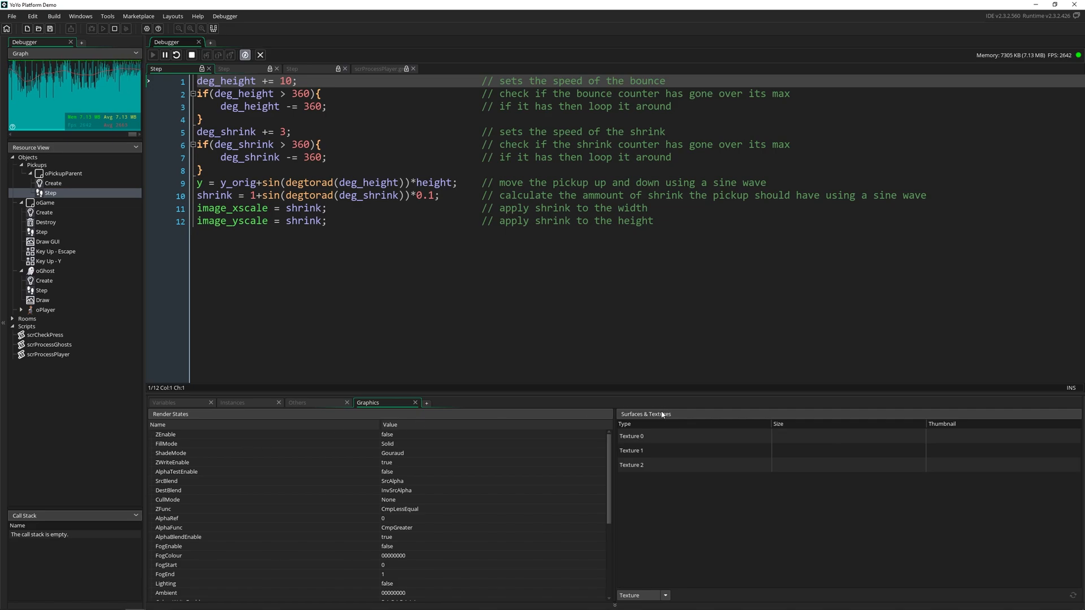
pyautogui.moveTo(667, 417)
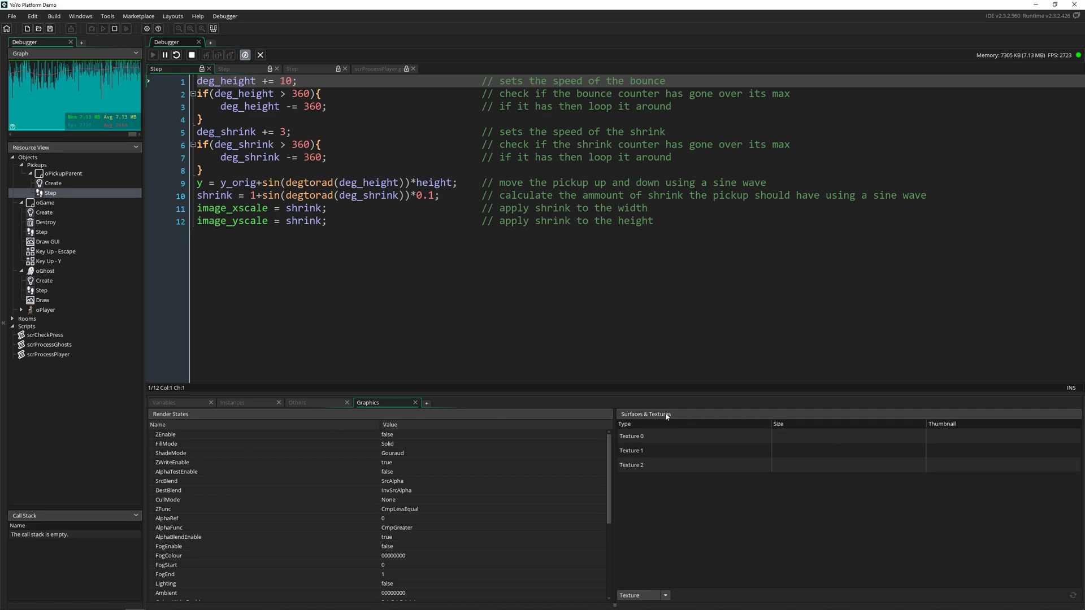
pyautogui.click(165, 55)
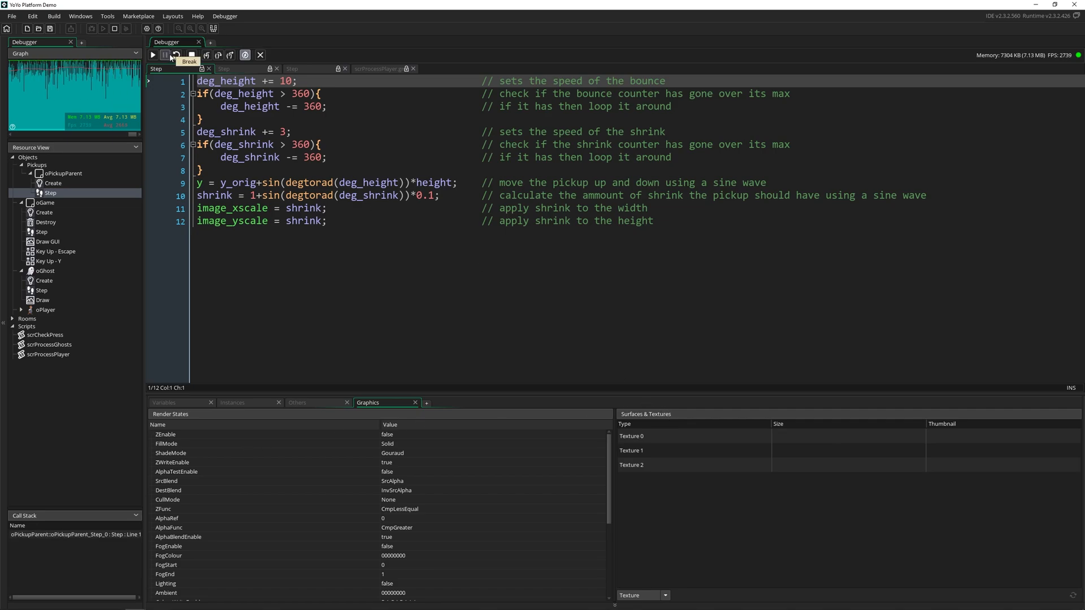